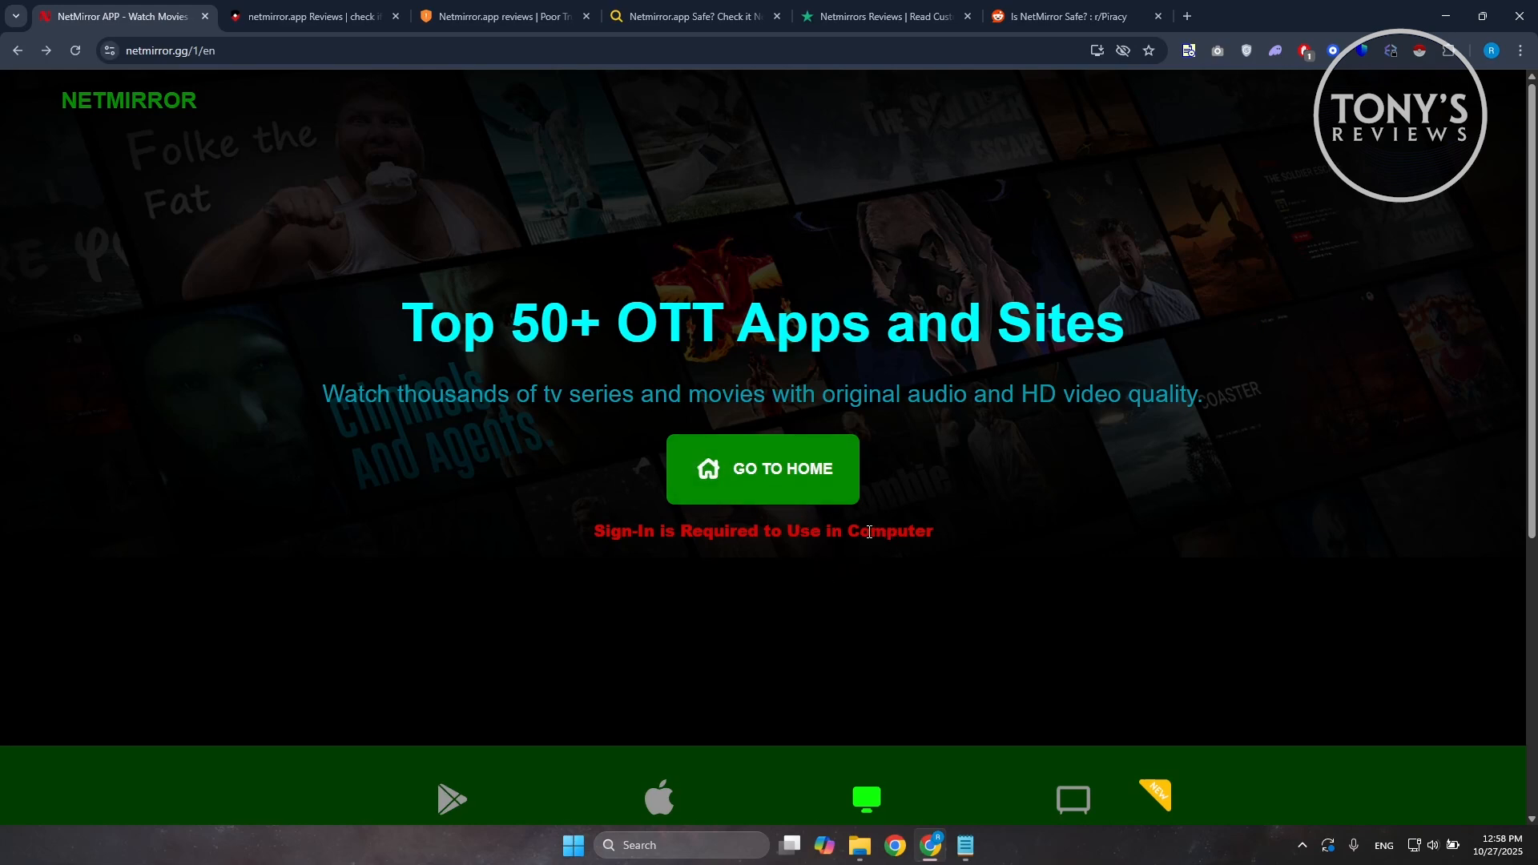
pyautogui.moveTo(894, 525)
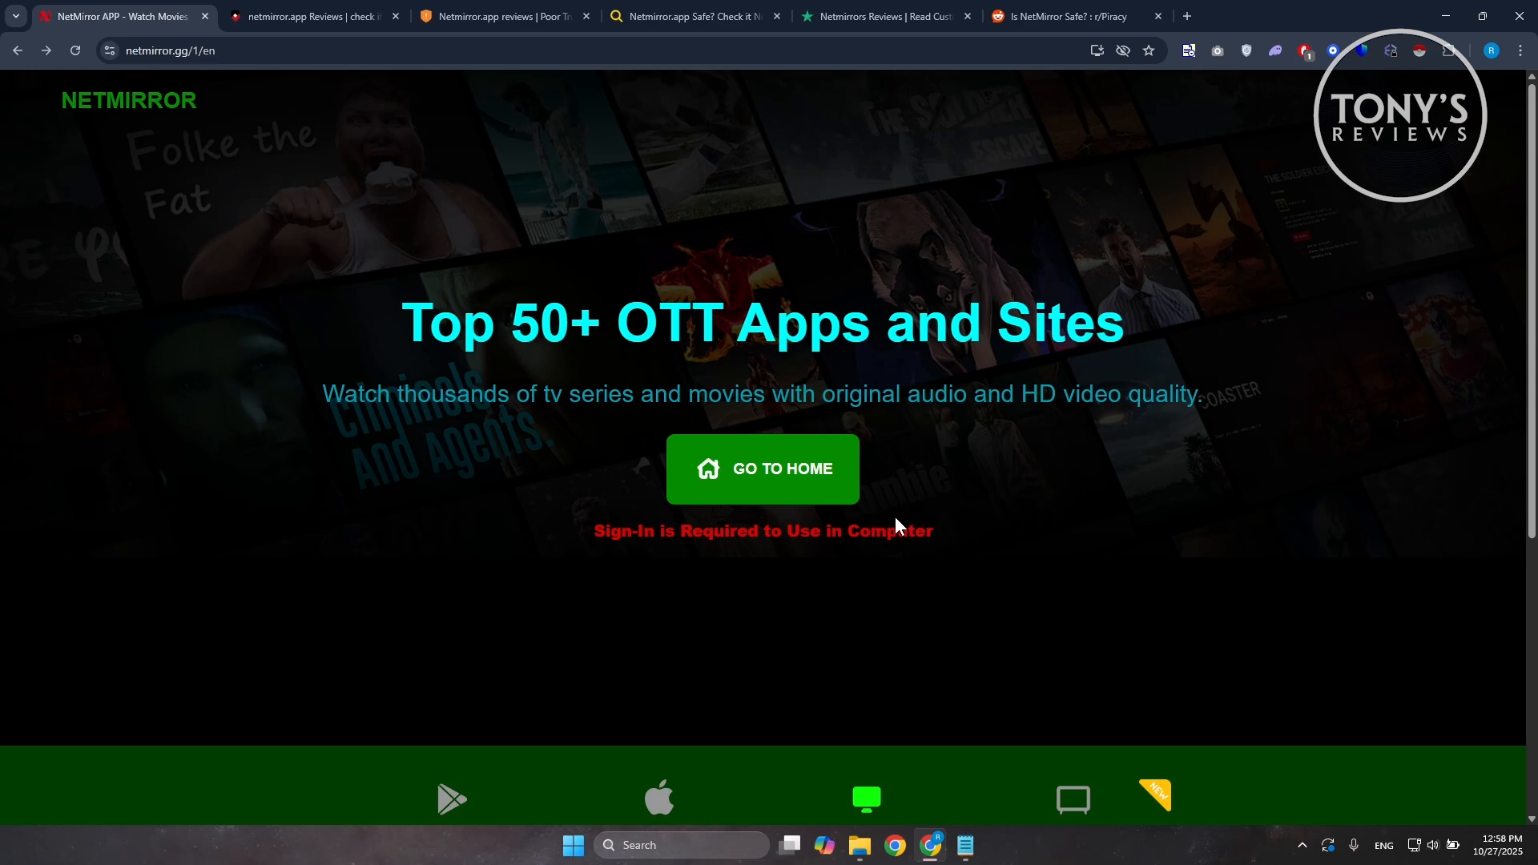
pyautogui.moveTo(431, 437)
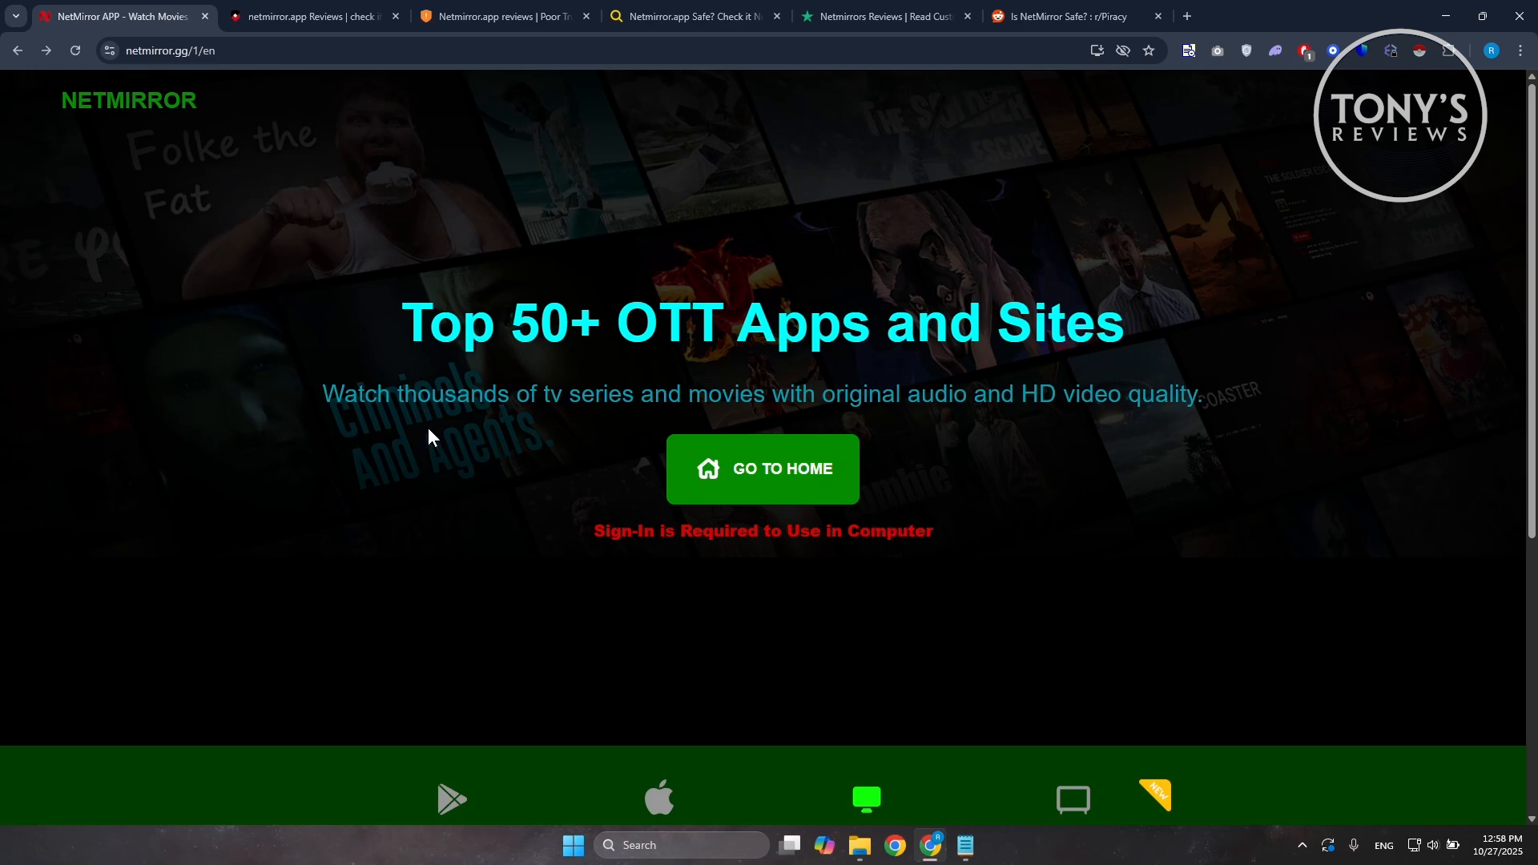
pyautogui.moveTo(545, 455)
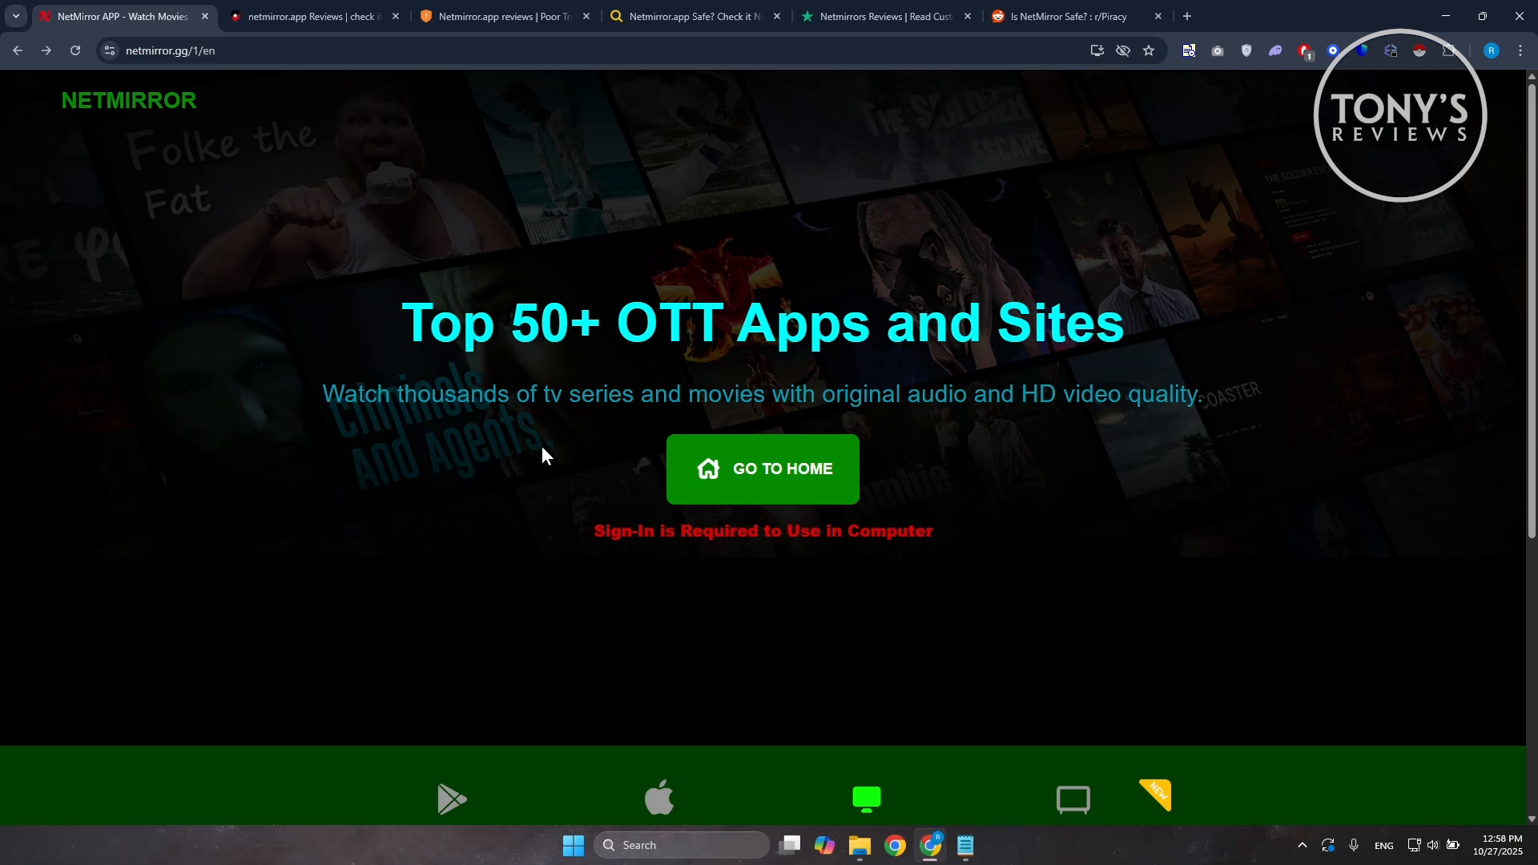
# Step: Scroll down through the NetMirror landing page to review its content
pyautogui.scroll(-3)
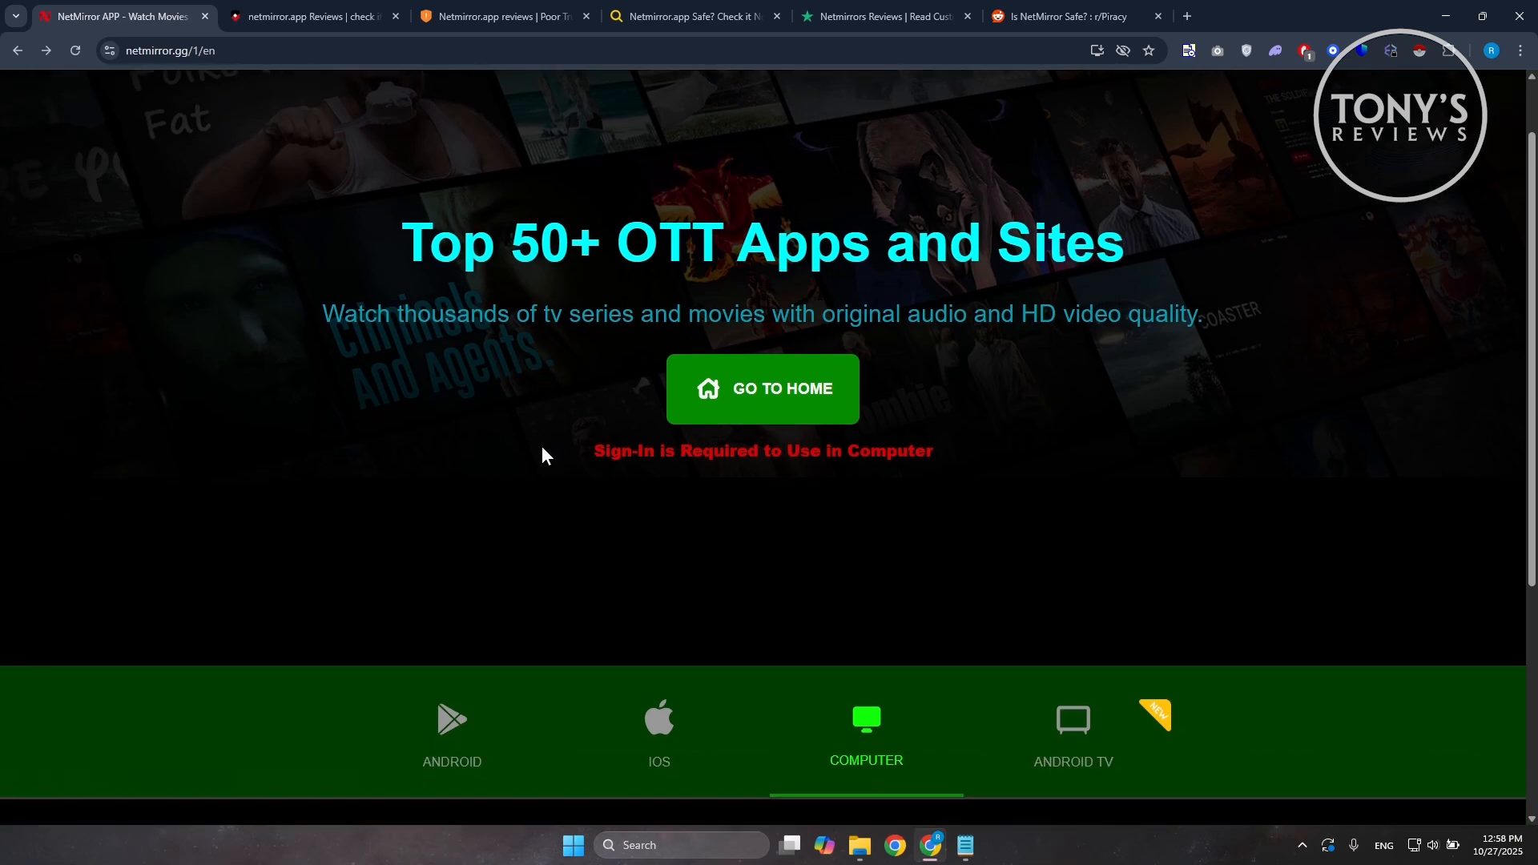
pyautogui.moveTo(537, 453)
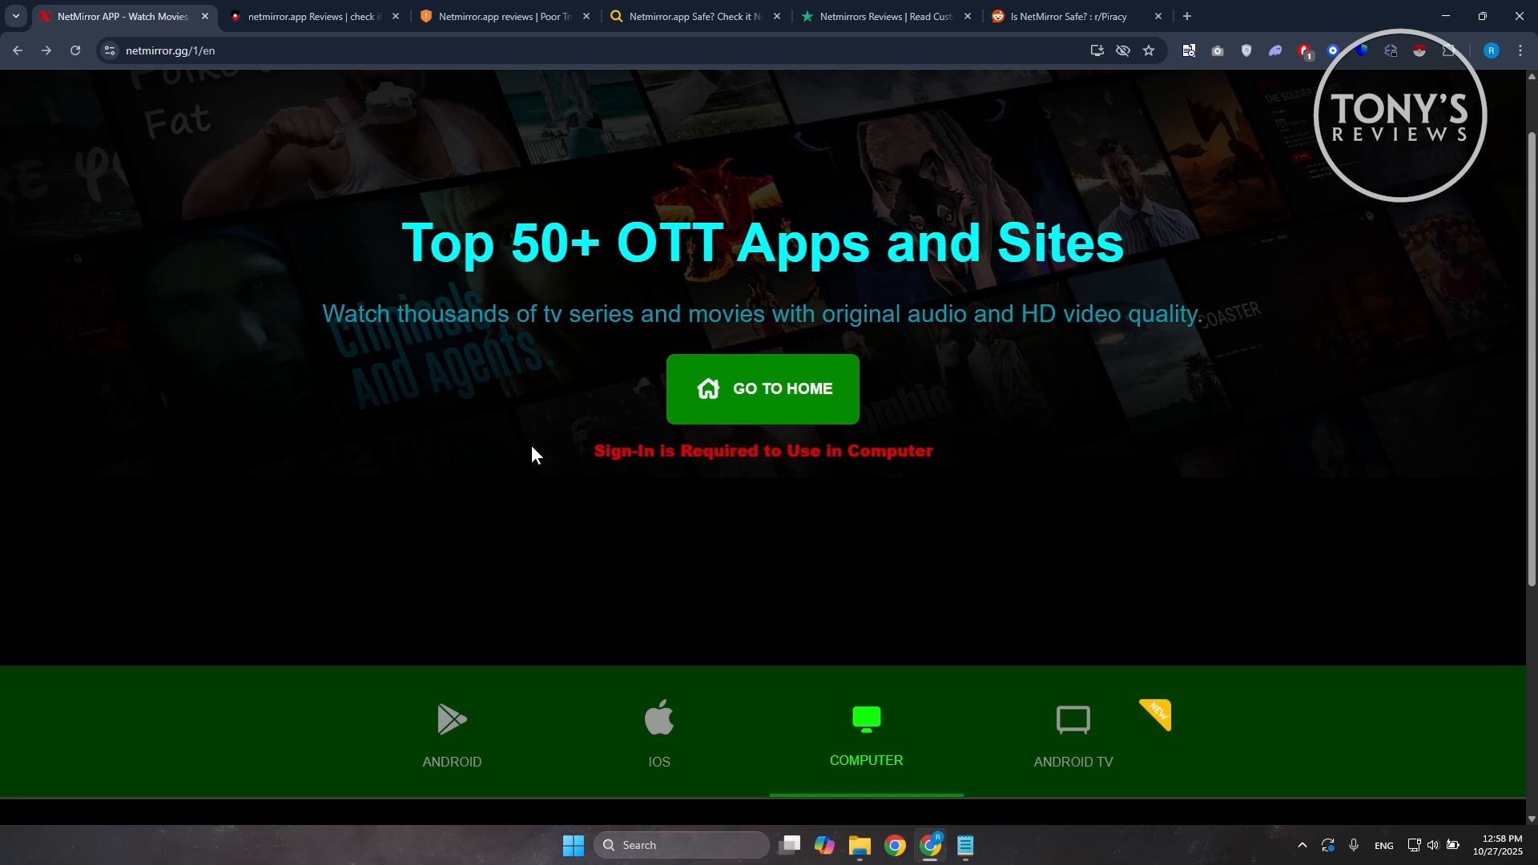
pyautogui.moveTo(549, 442)
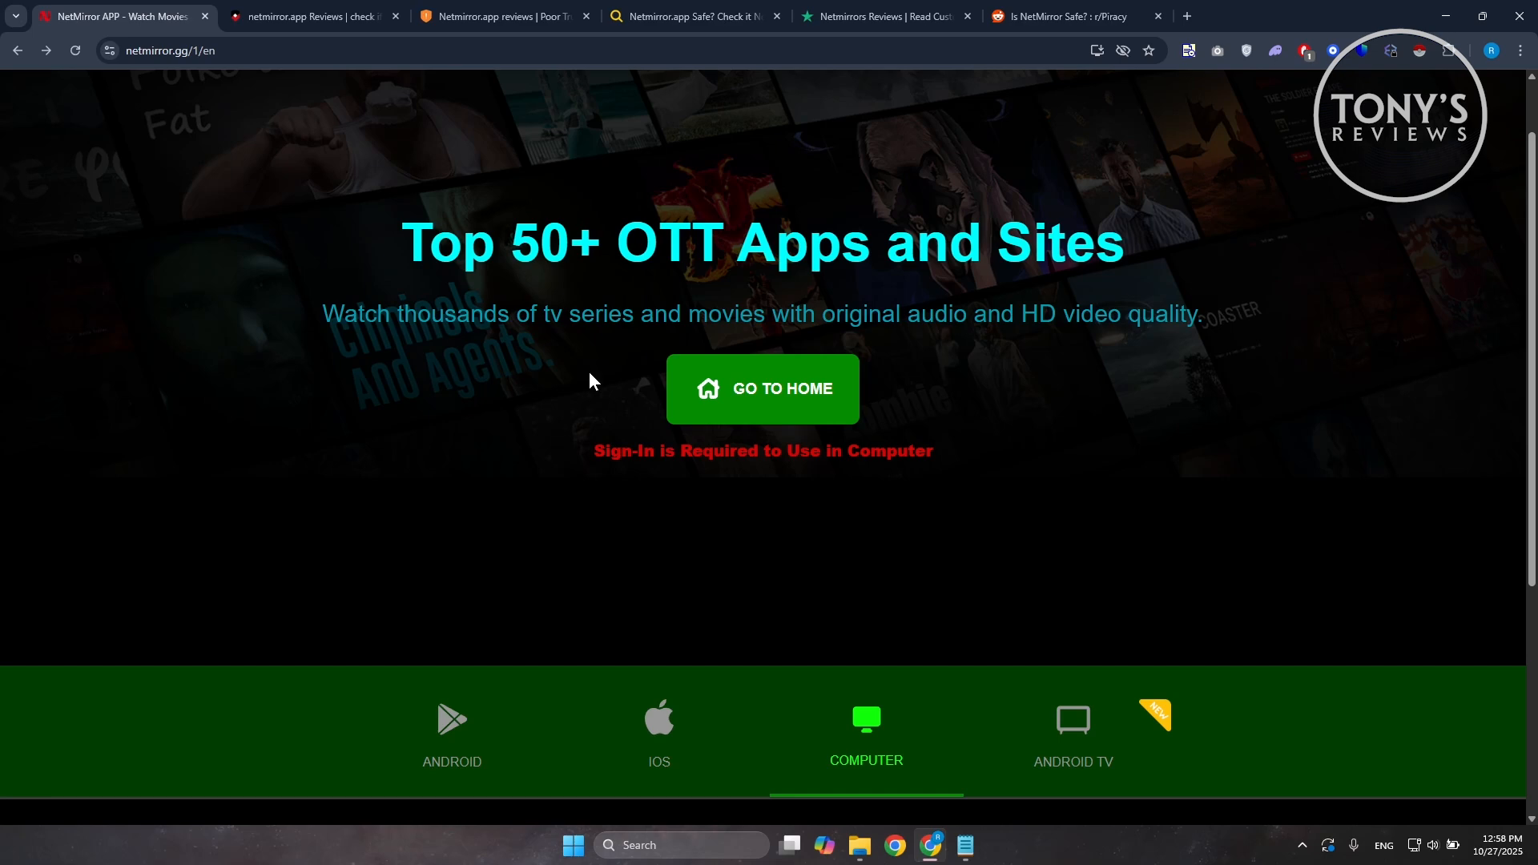
pyautogui.scroll(-3)
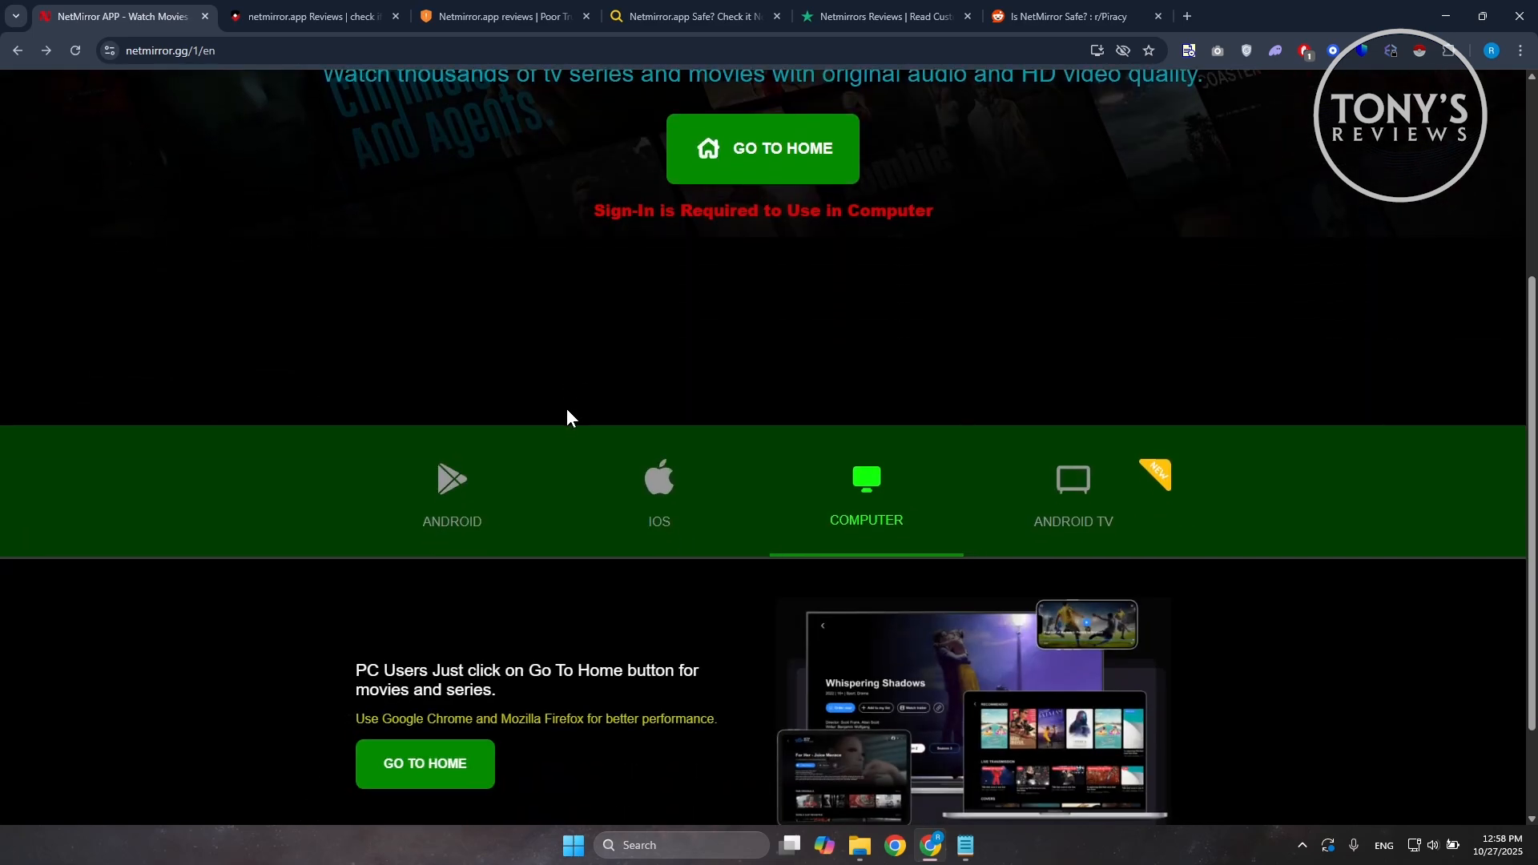
pyautogui.scroll(-3)
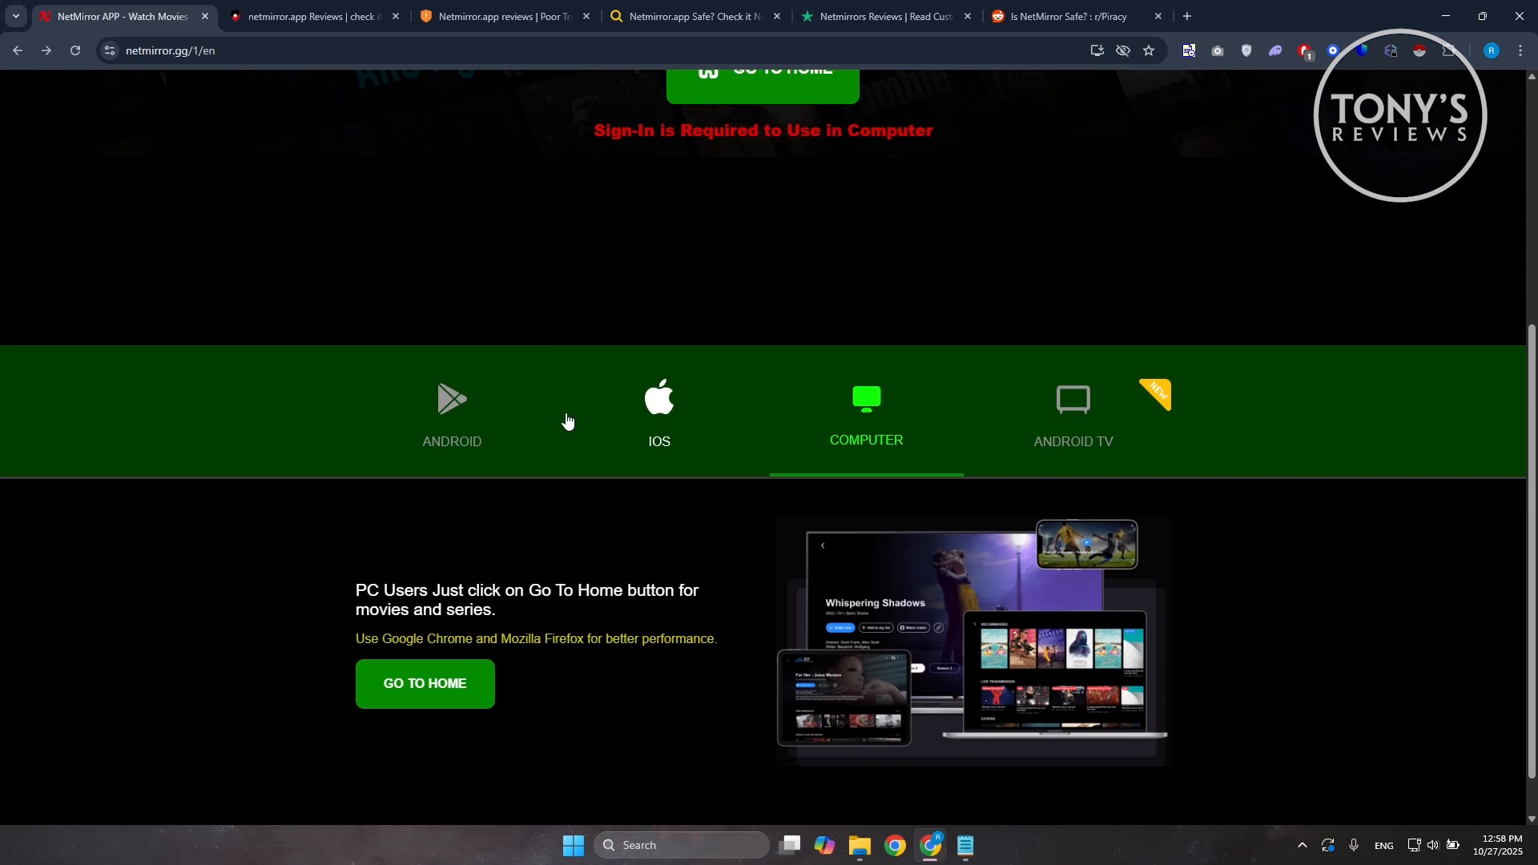
pyautogui.moveTo(567, 406)
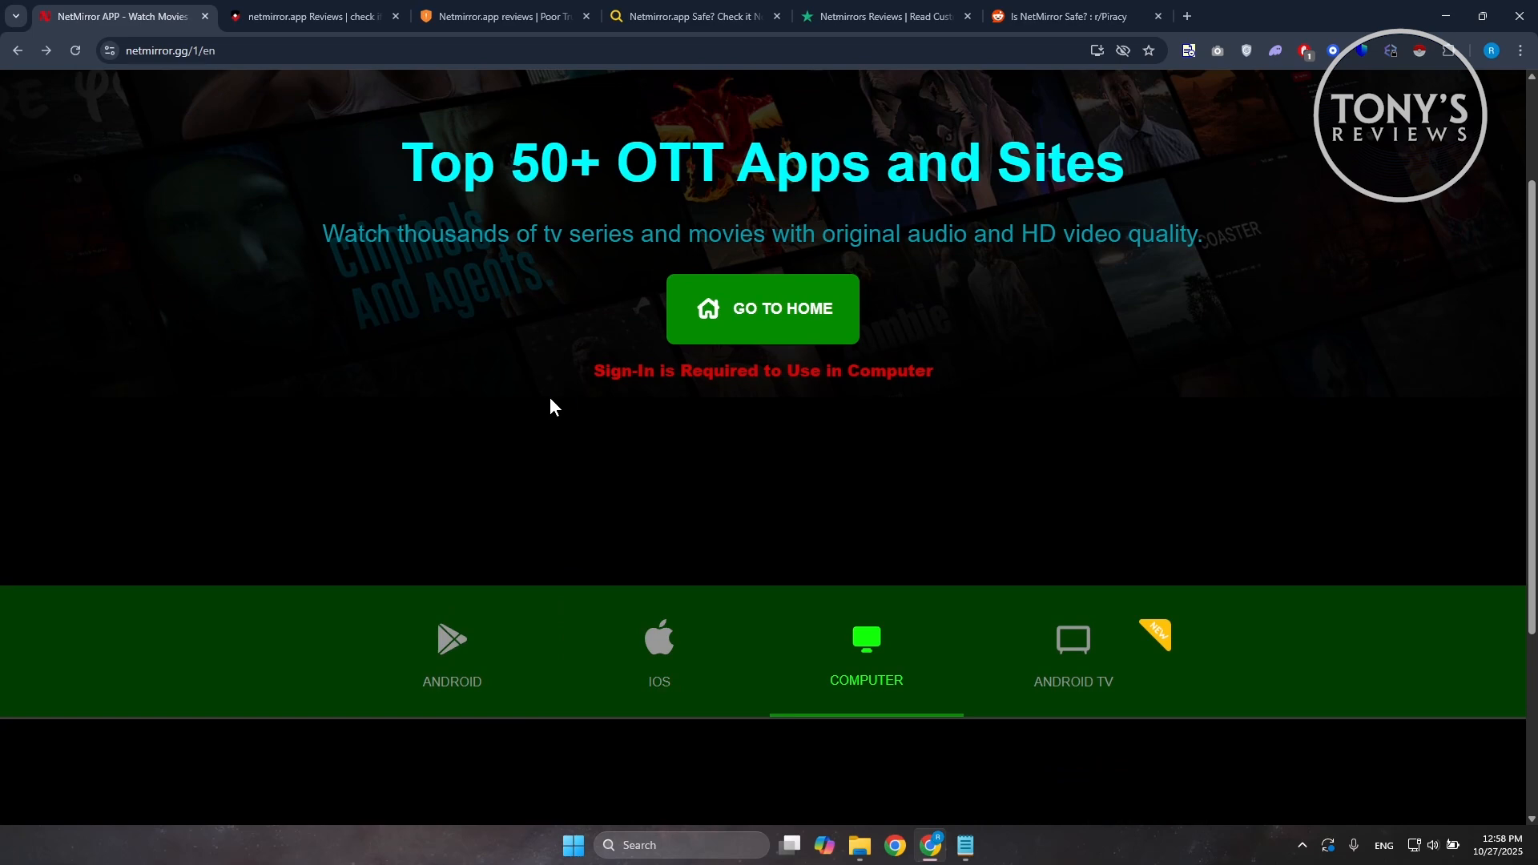
pyautogui.moveTo(519, 452)
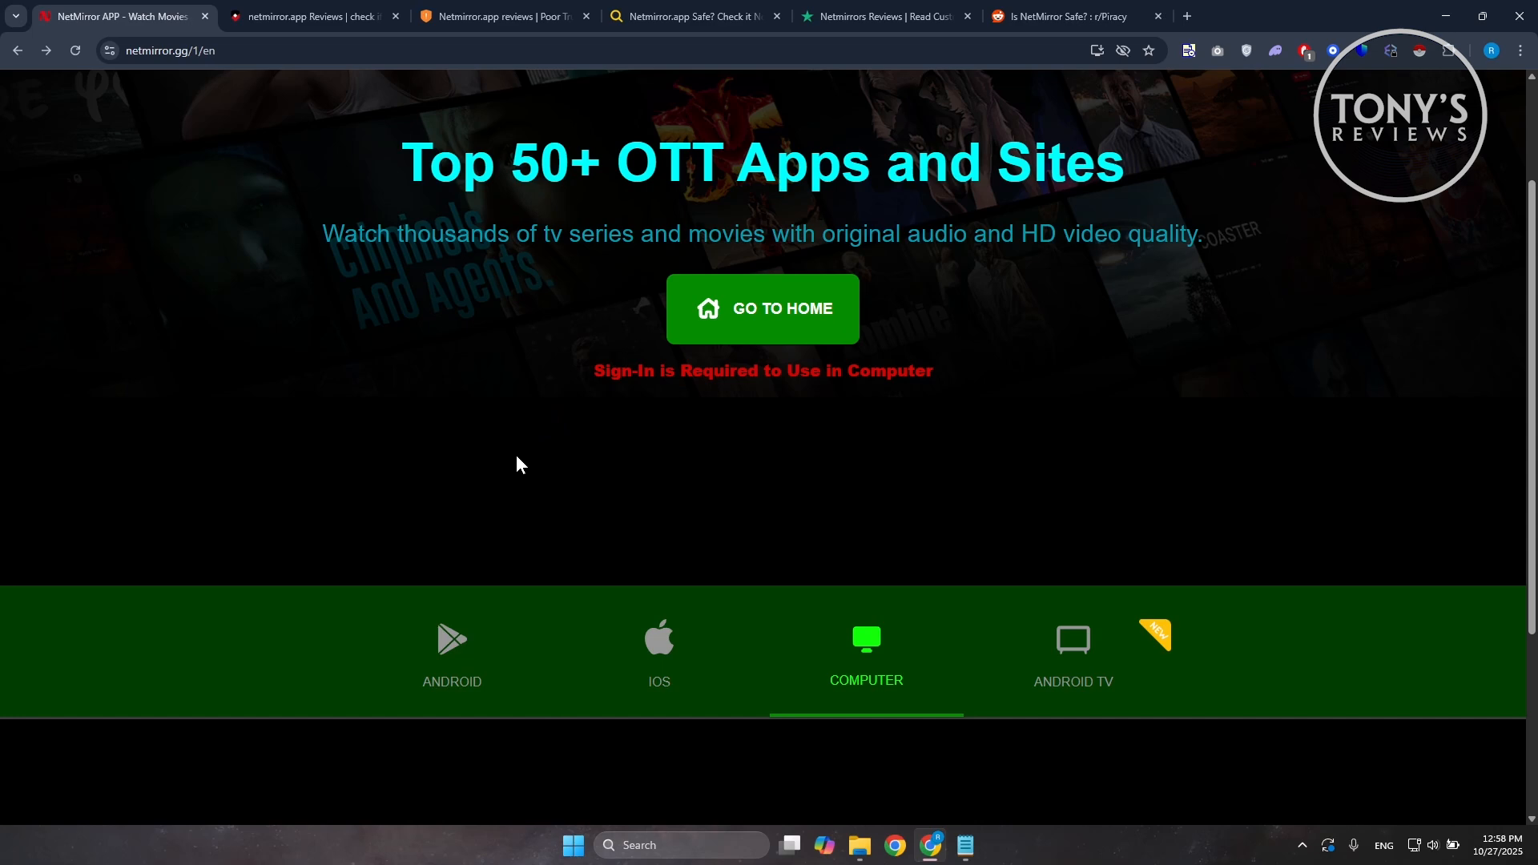
pyautogui.scroll(-3)
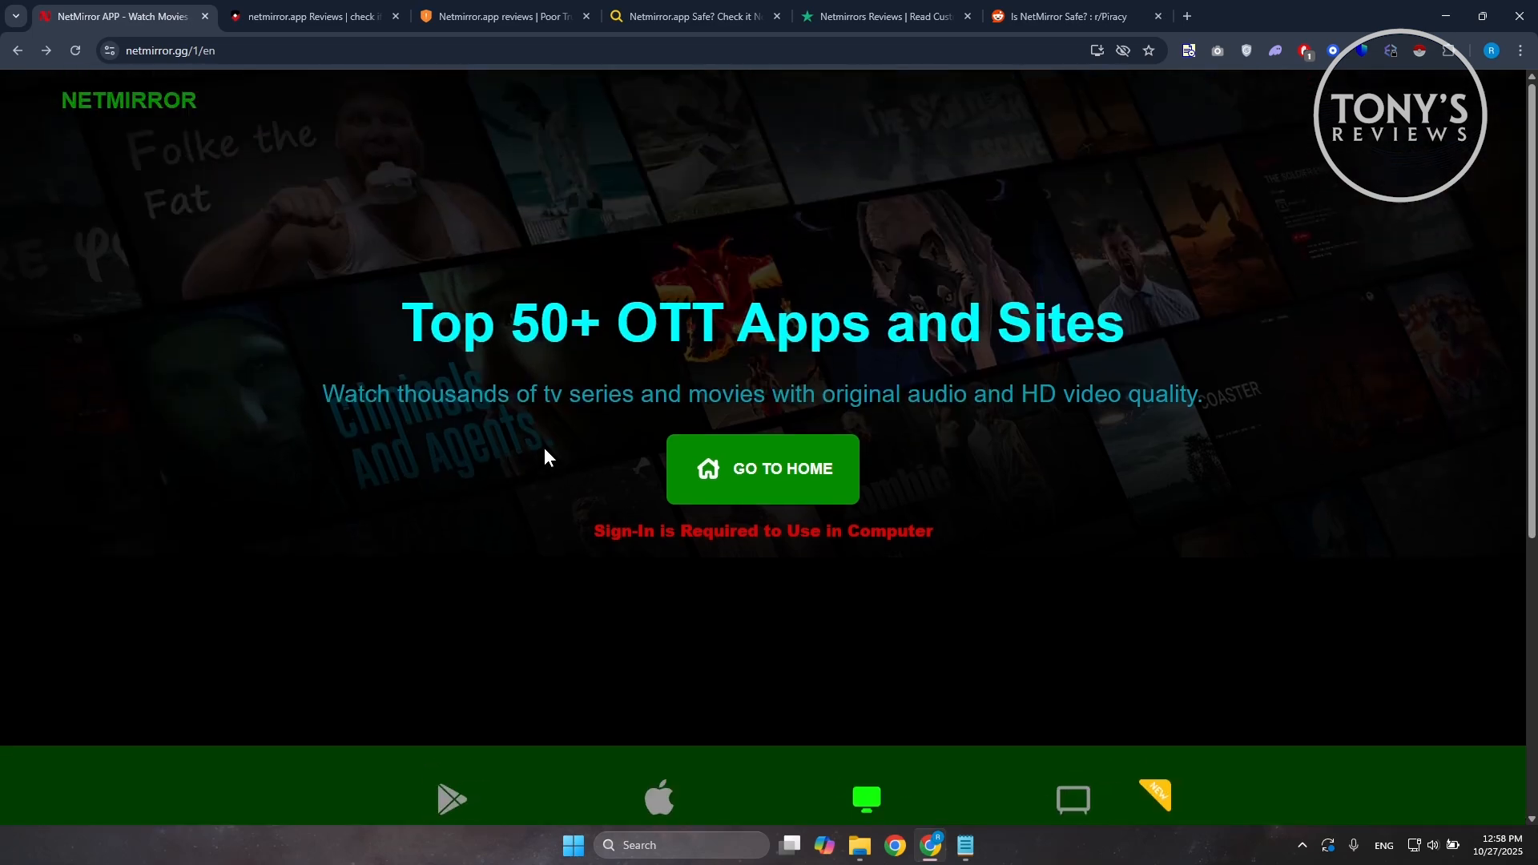
pyautogui.moveTo(546, 463)
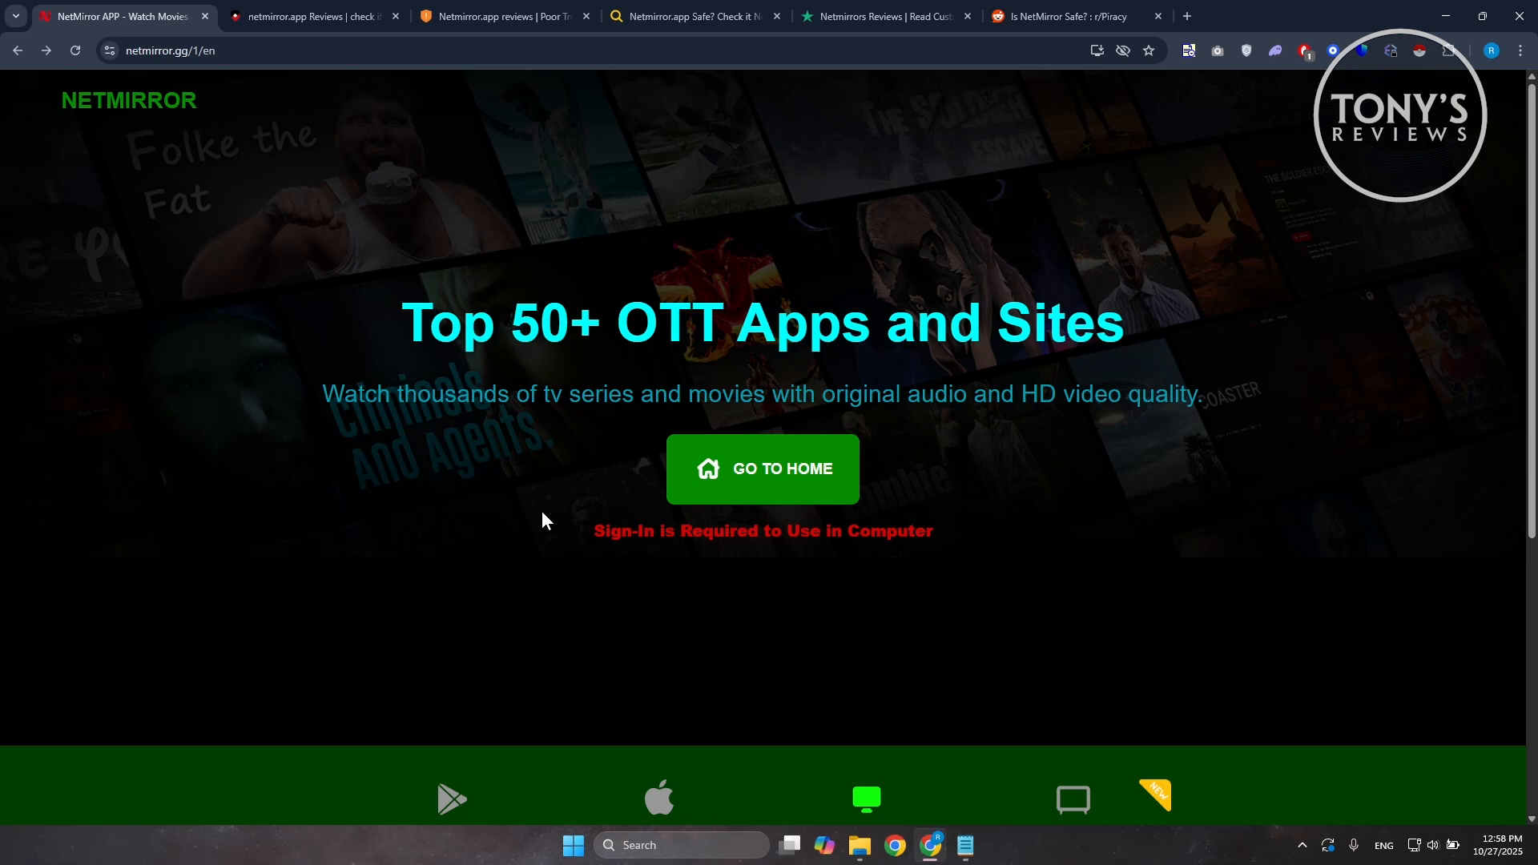
pyautogui.scroll(-3)
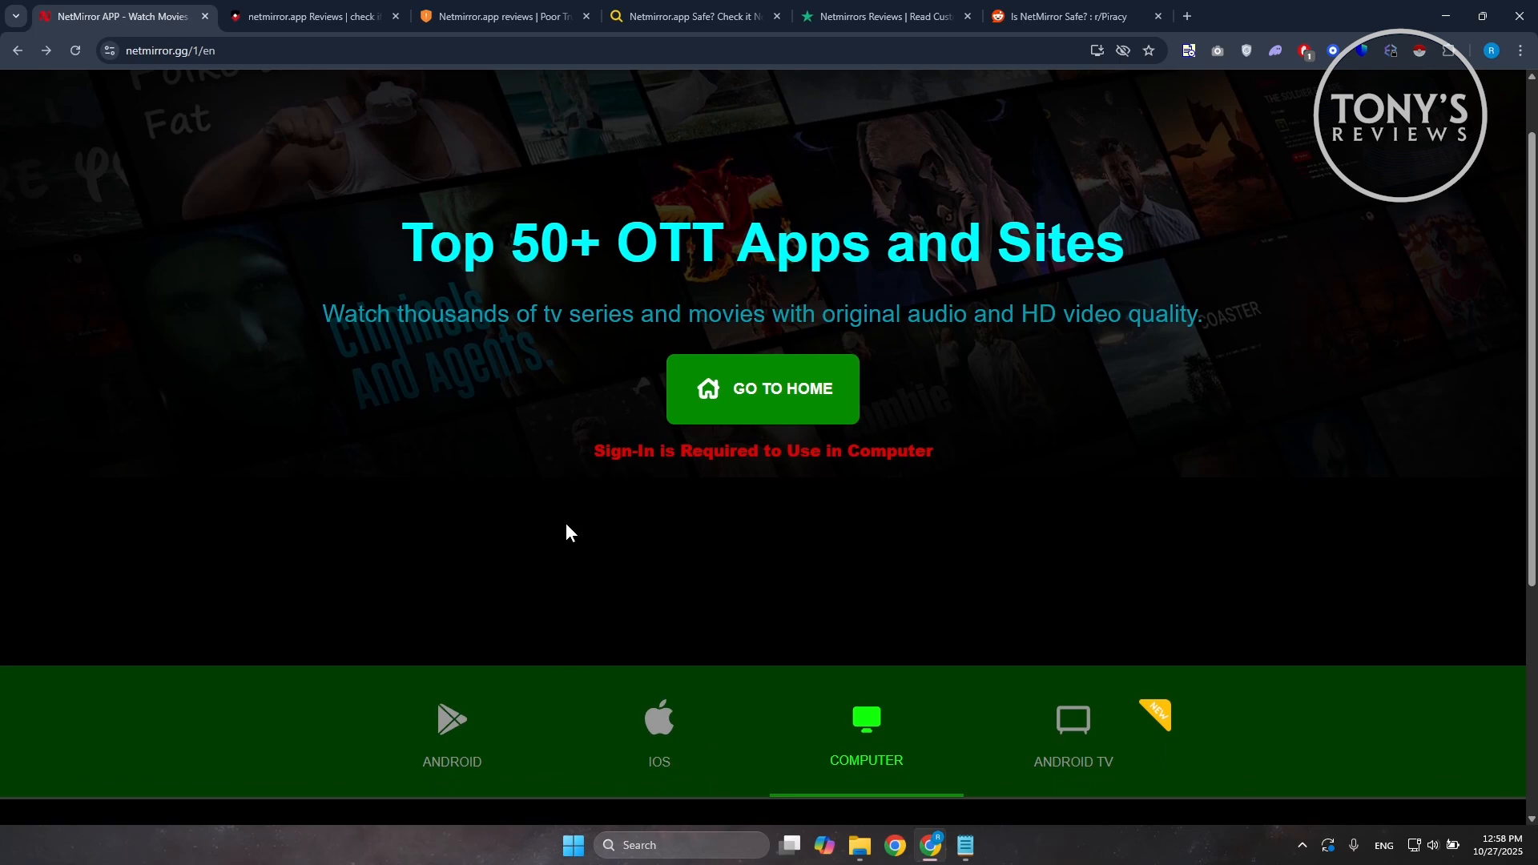
pyautogui.moveTo(553, 452)
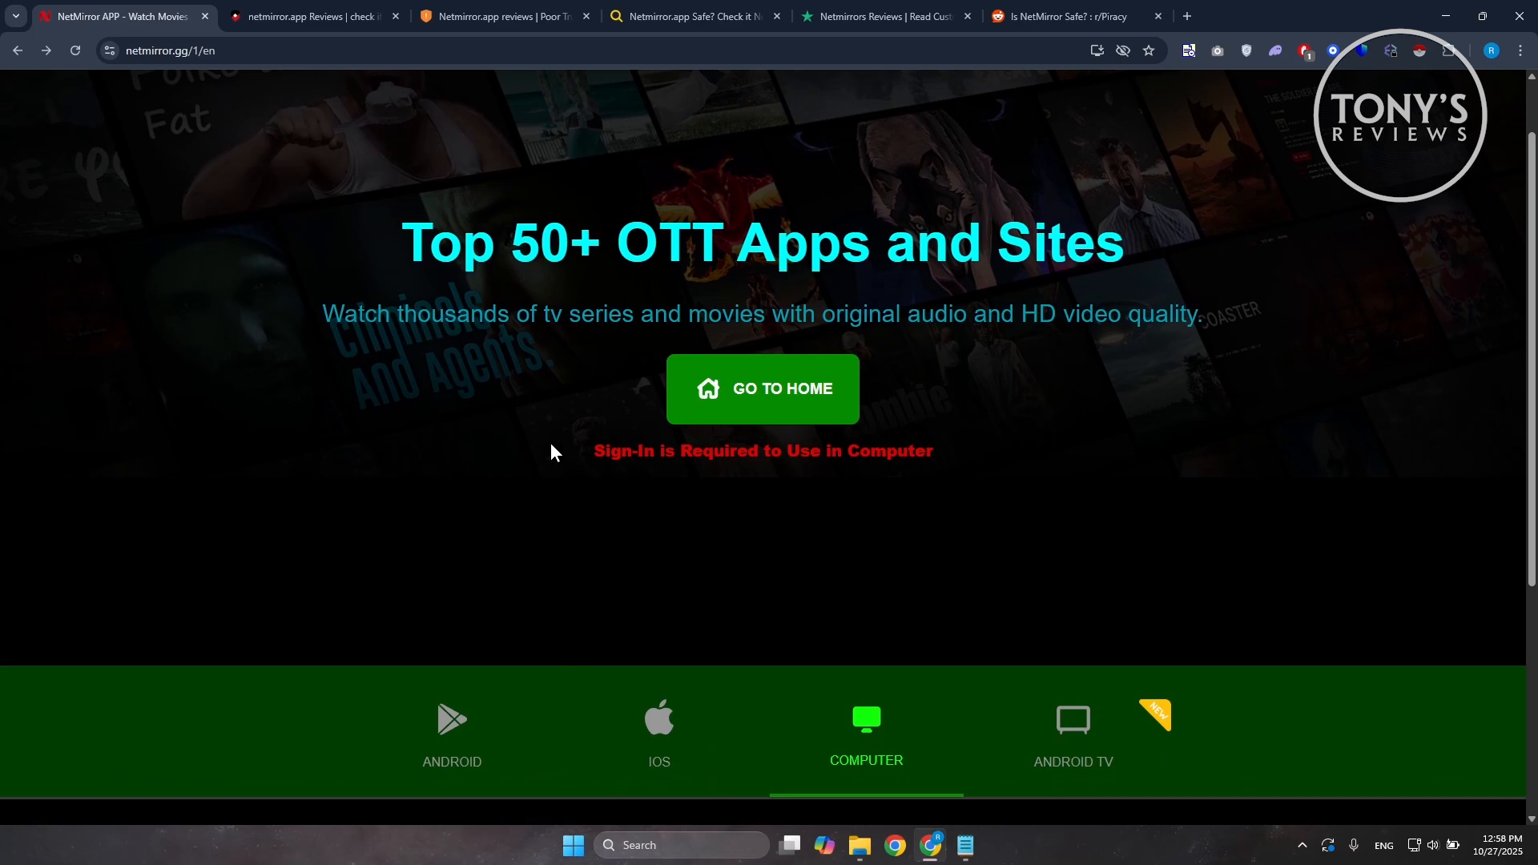
pyautogui.moveTo(385, 370)
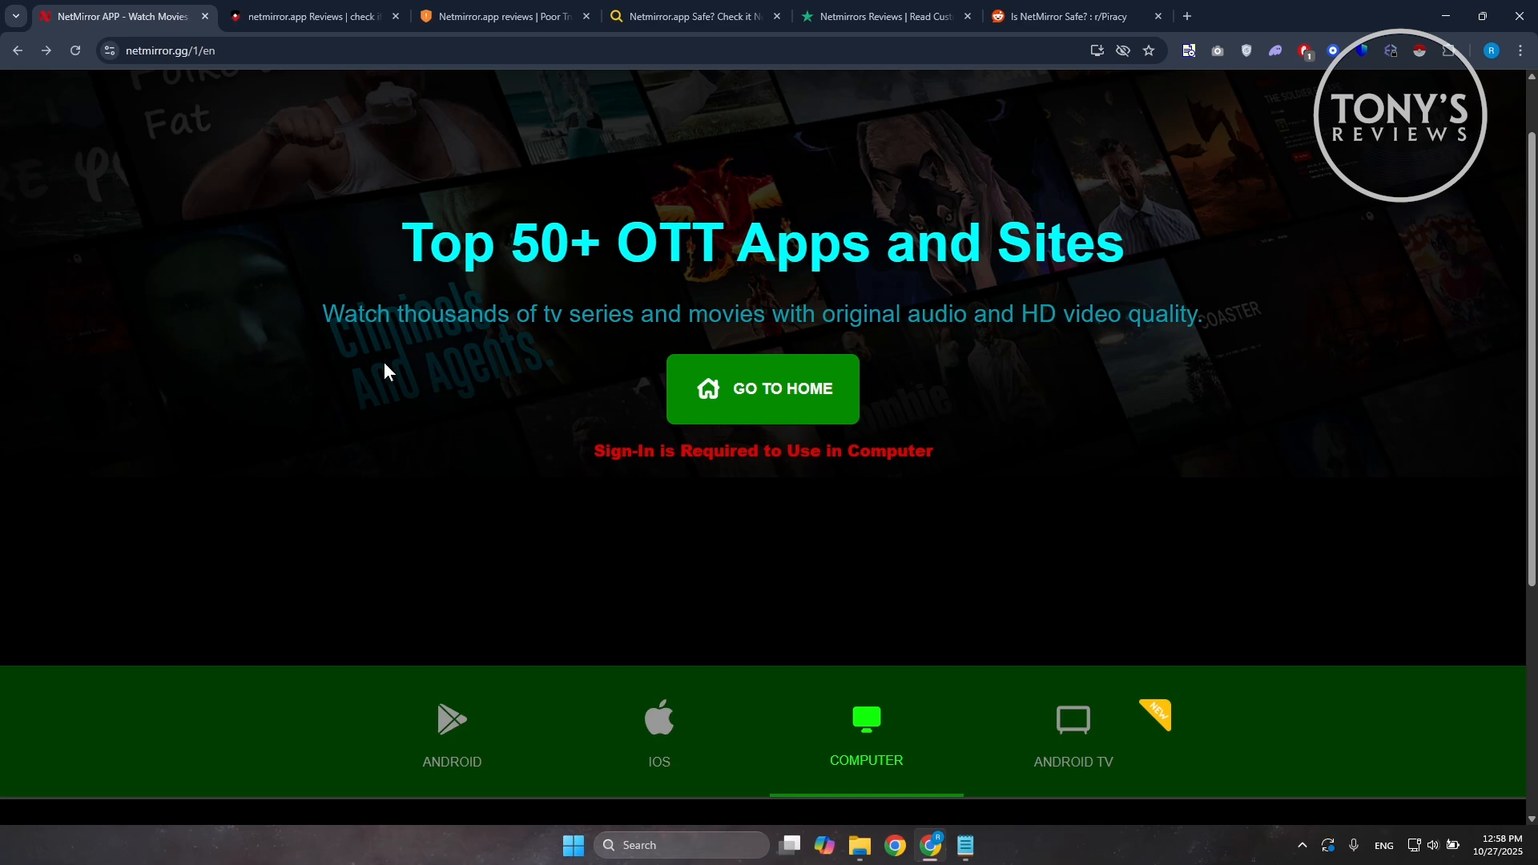
pyautogui.moveTo(393, 97)
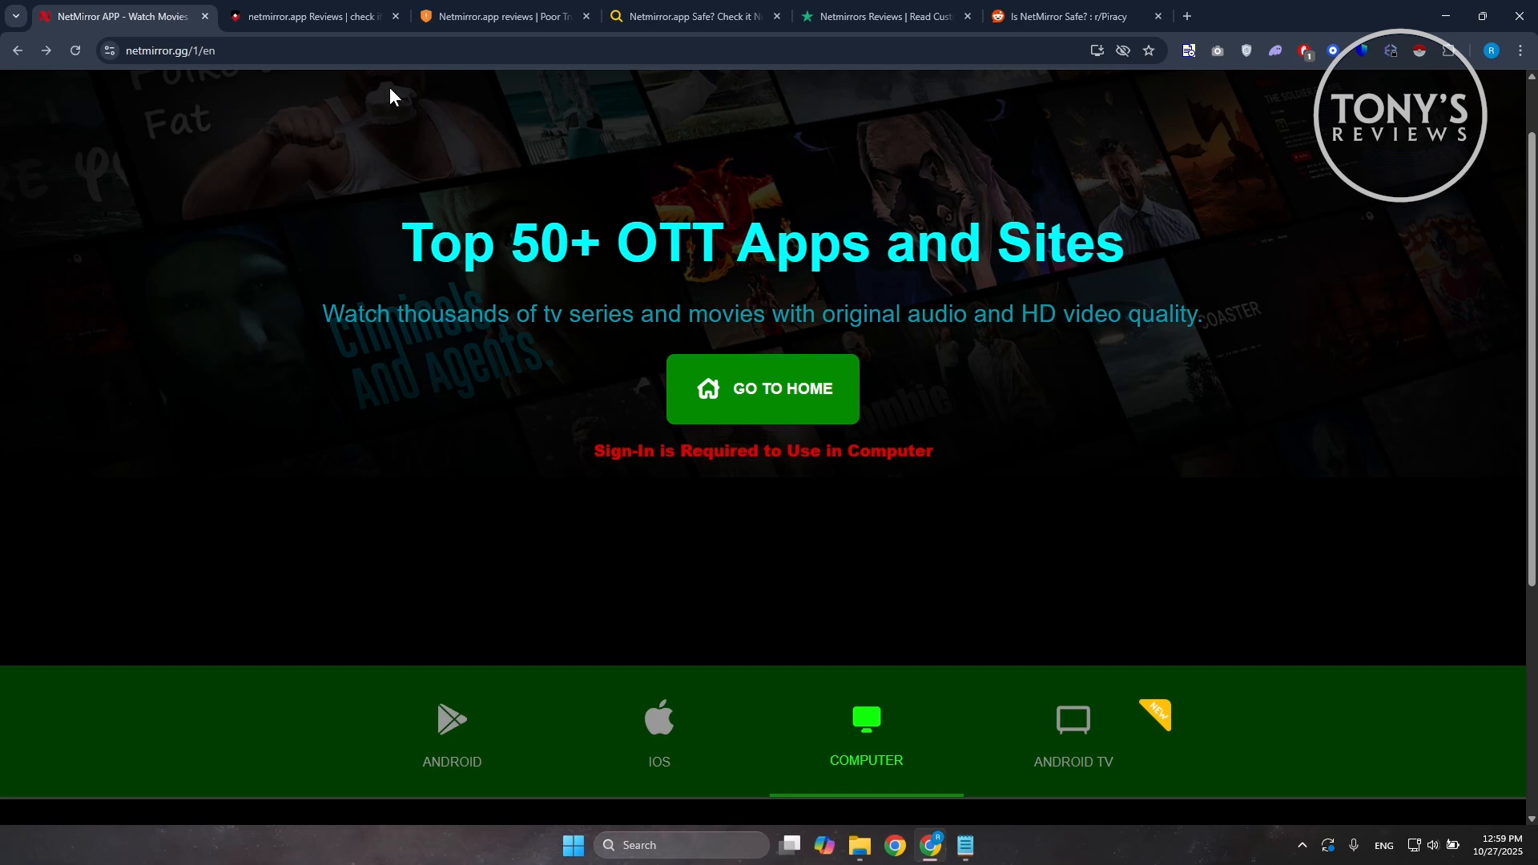
# Step: Switch to the ScamAdviser tab showing netmirror.app rated with a trustscore of 1/100
pyautogui.click(310, 16)
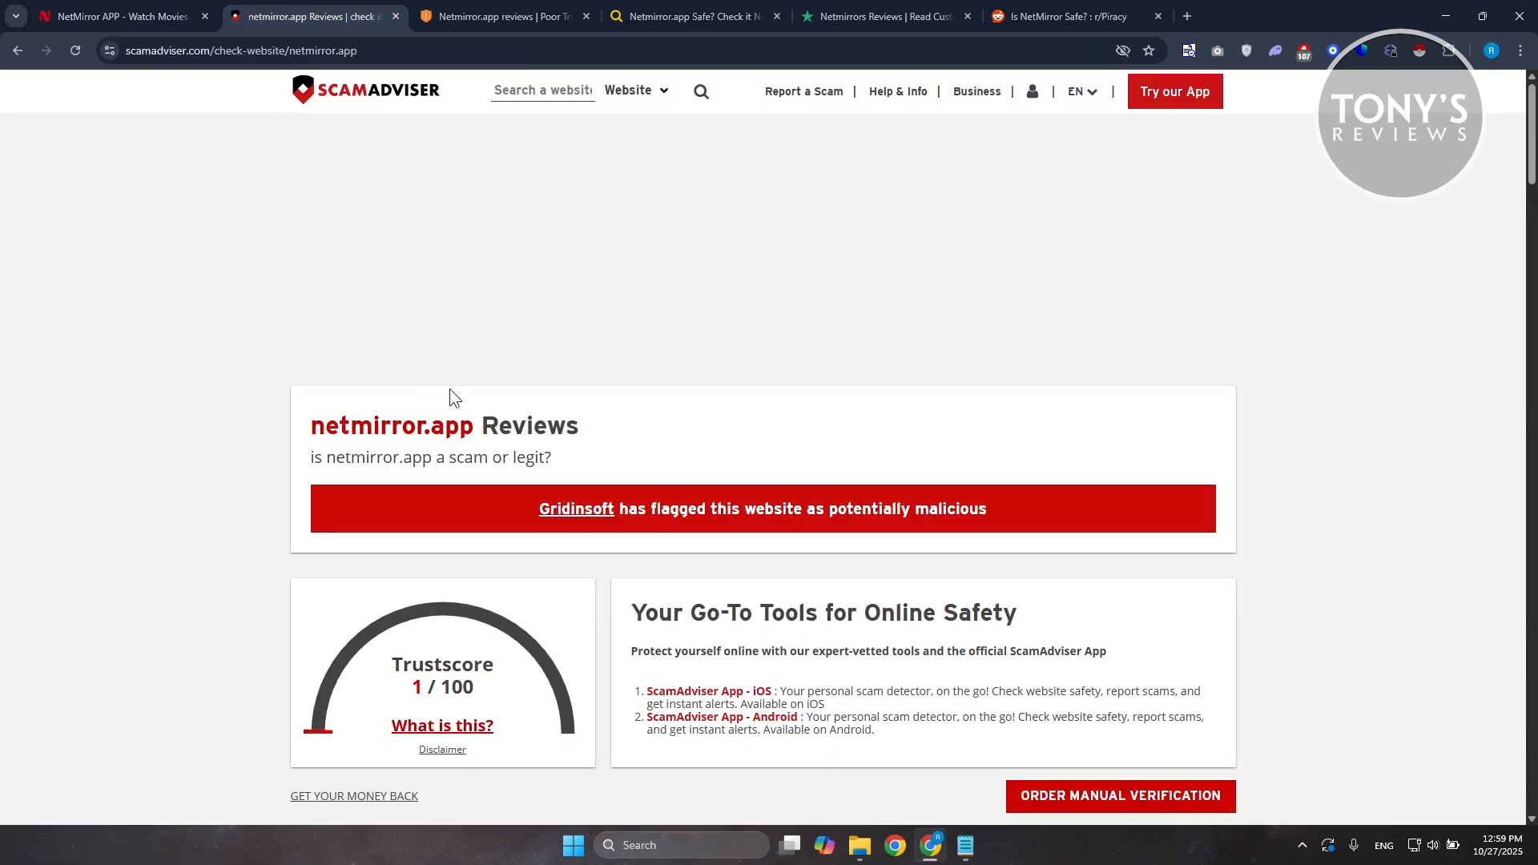
pyautogui.scroll(-3)
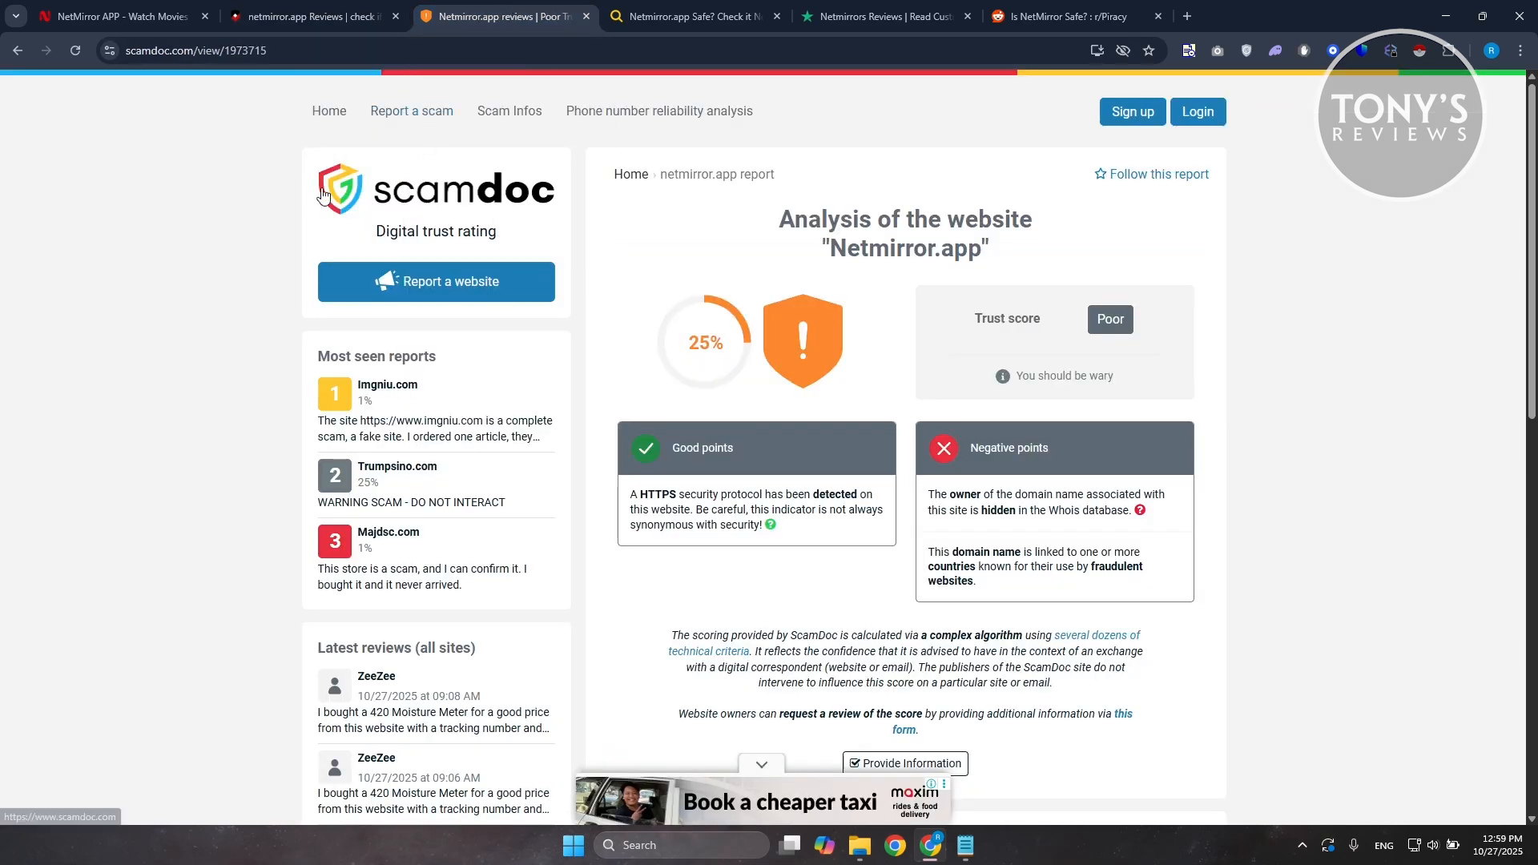
pyautogui.moveTo(632, 461)
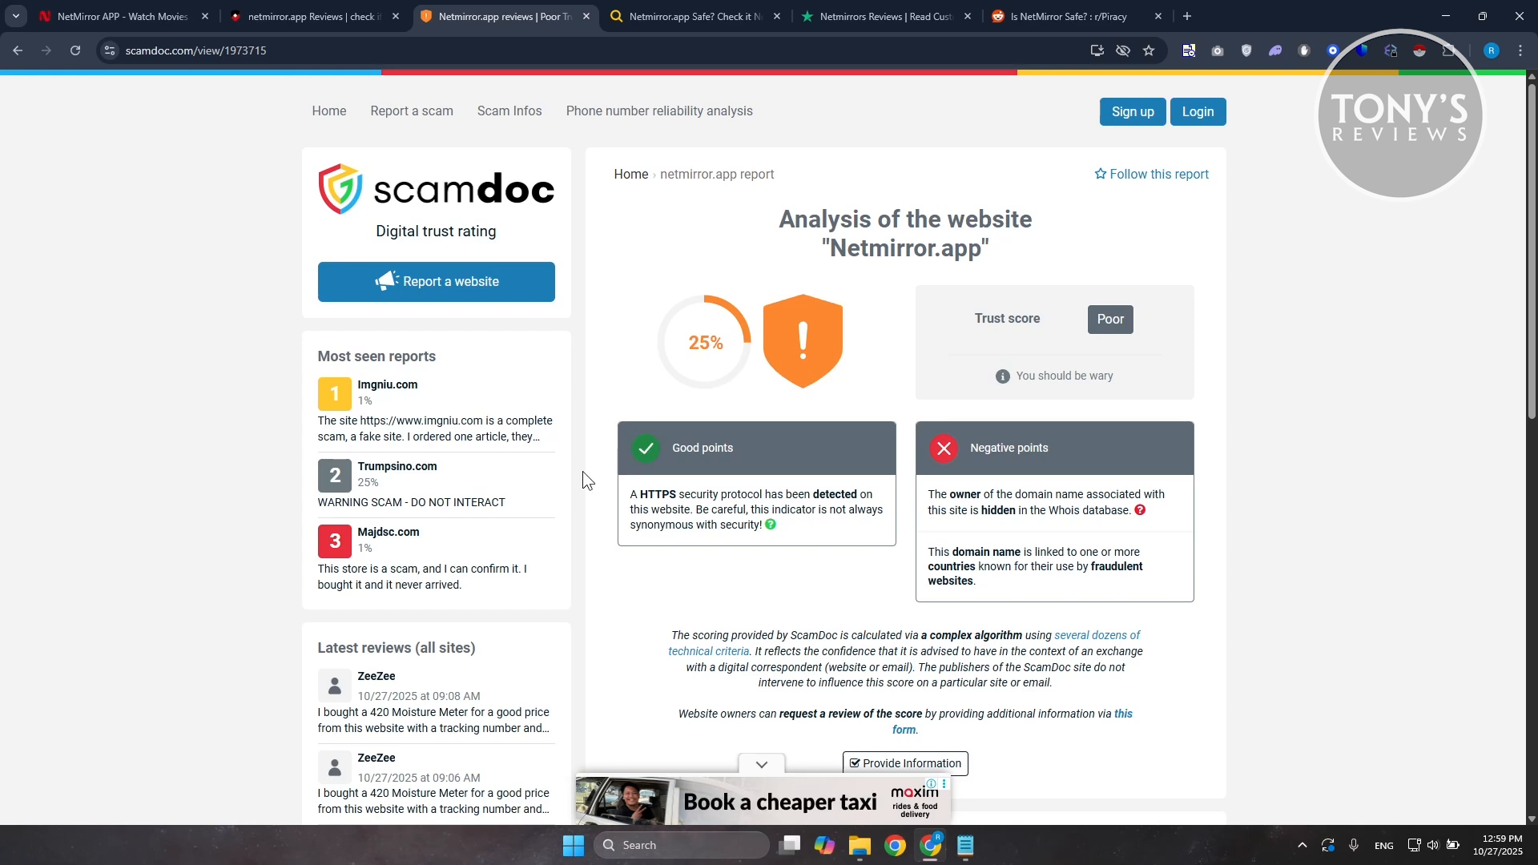
pyautogui.moveTo(513, 543)
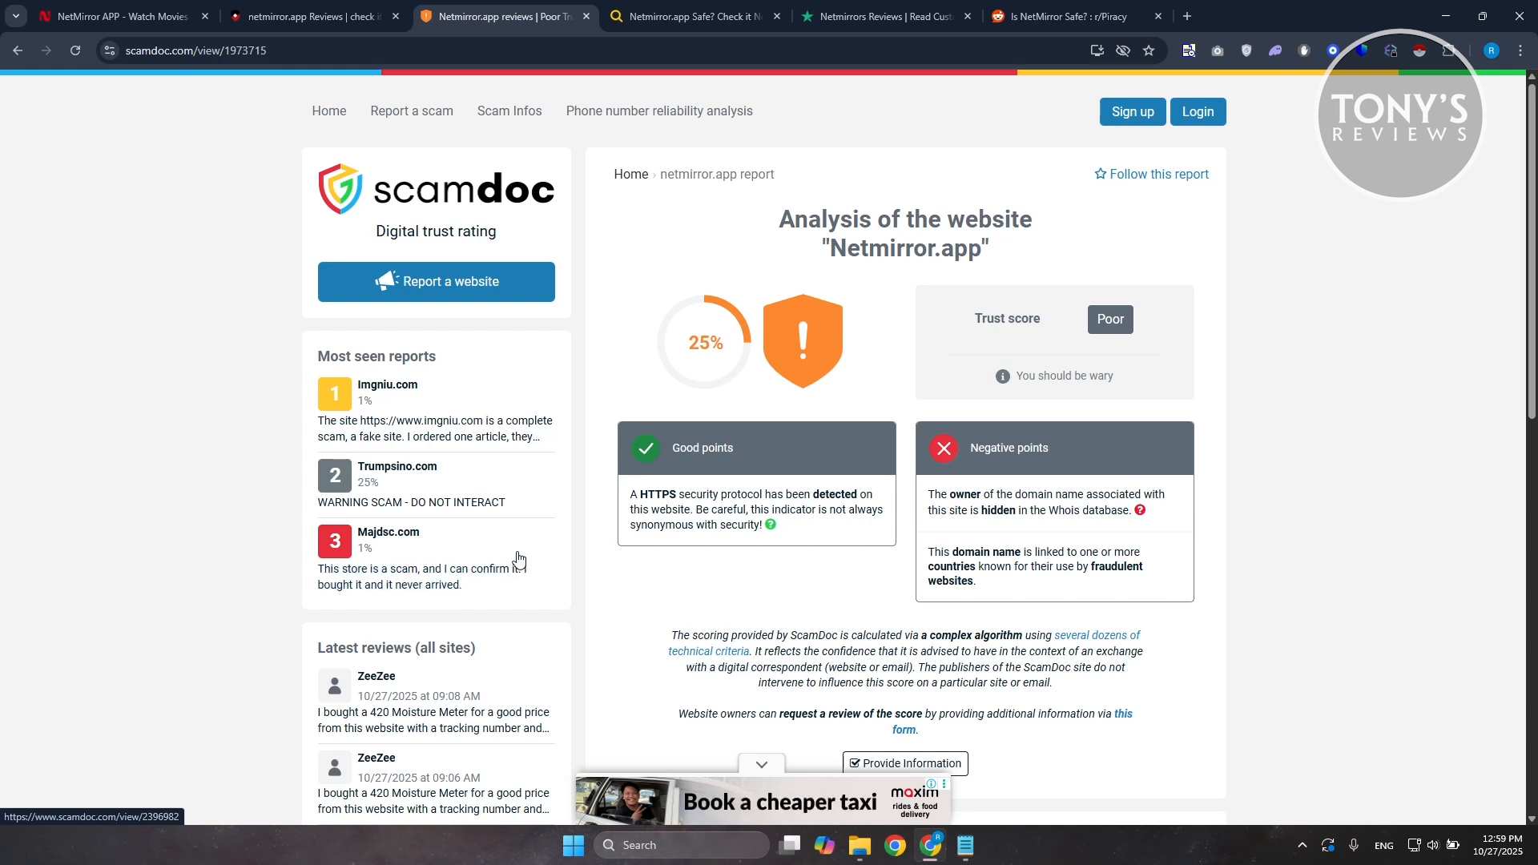
pyautogui.moveTo(481, 588)
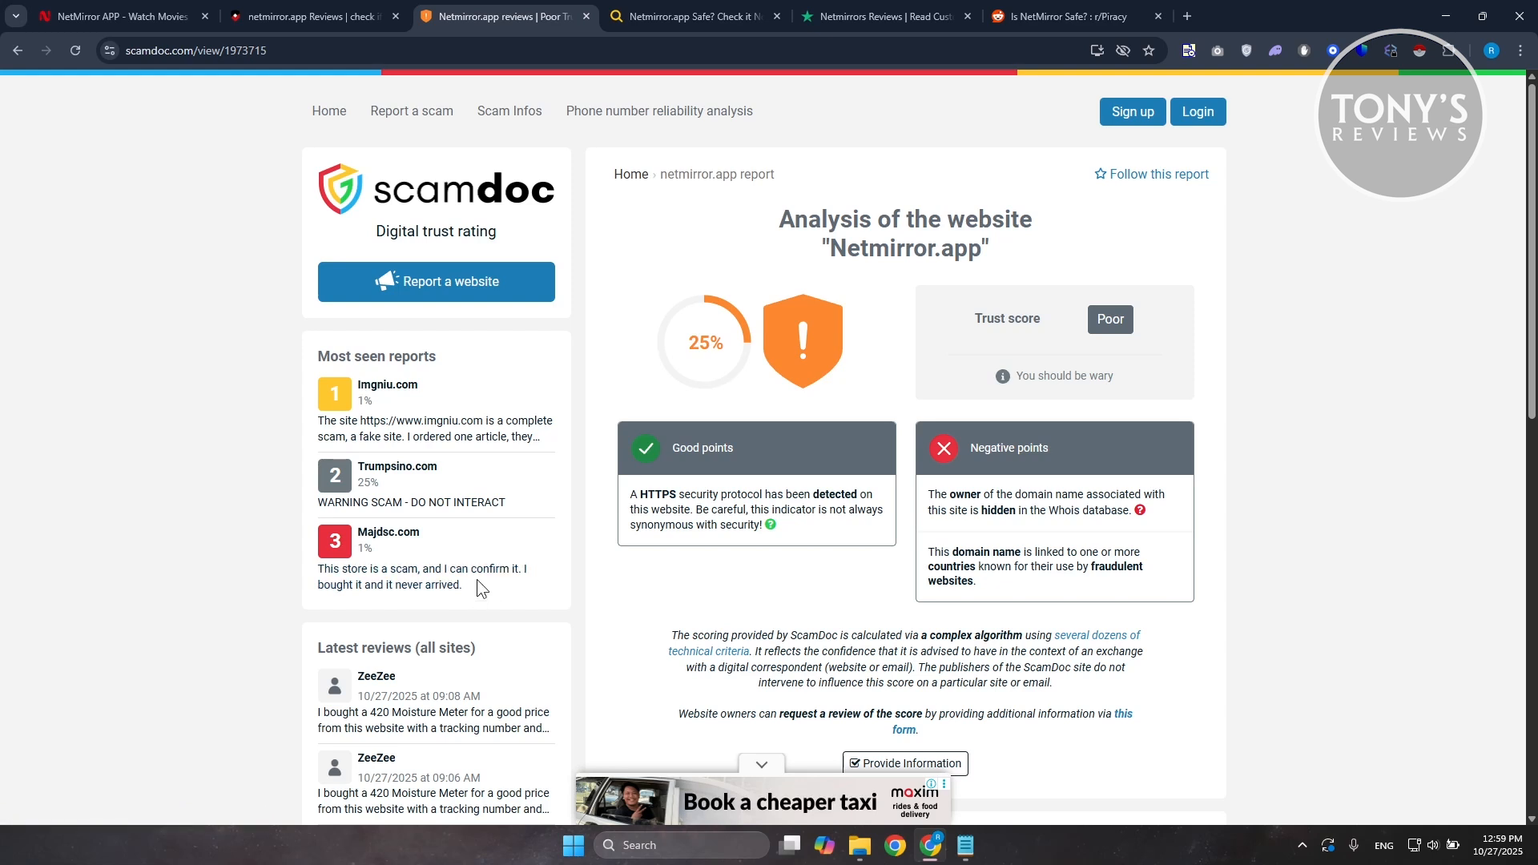
pyautogui.moveTo(539, 492)
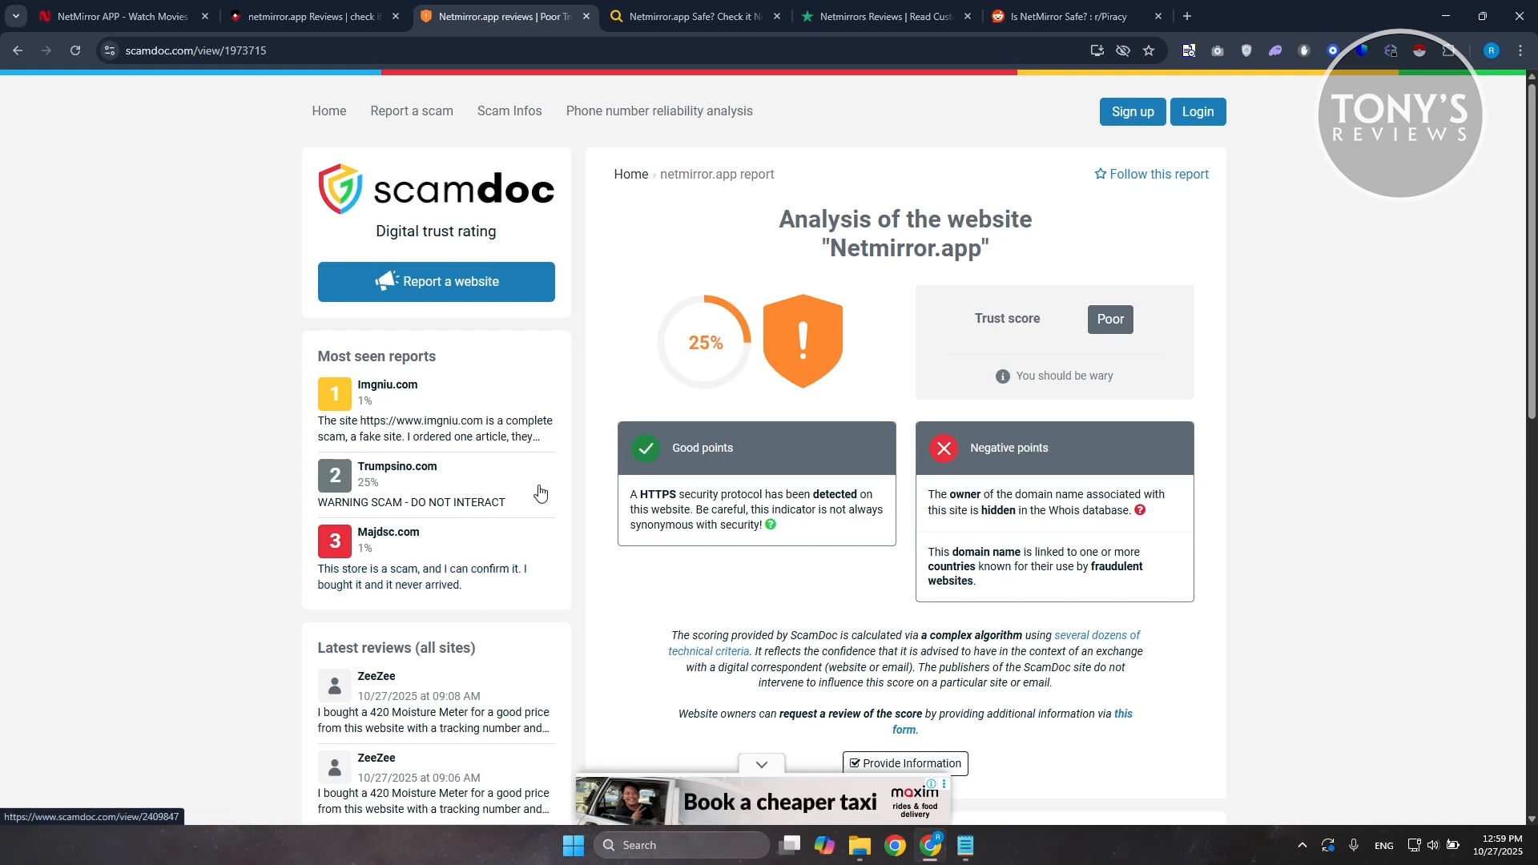
pyautogui.moveTo(540, 502)
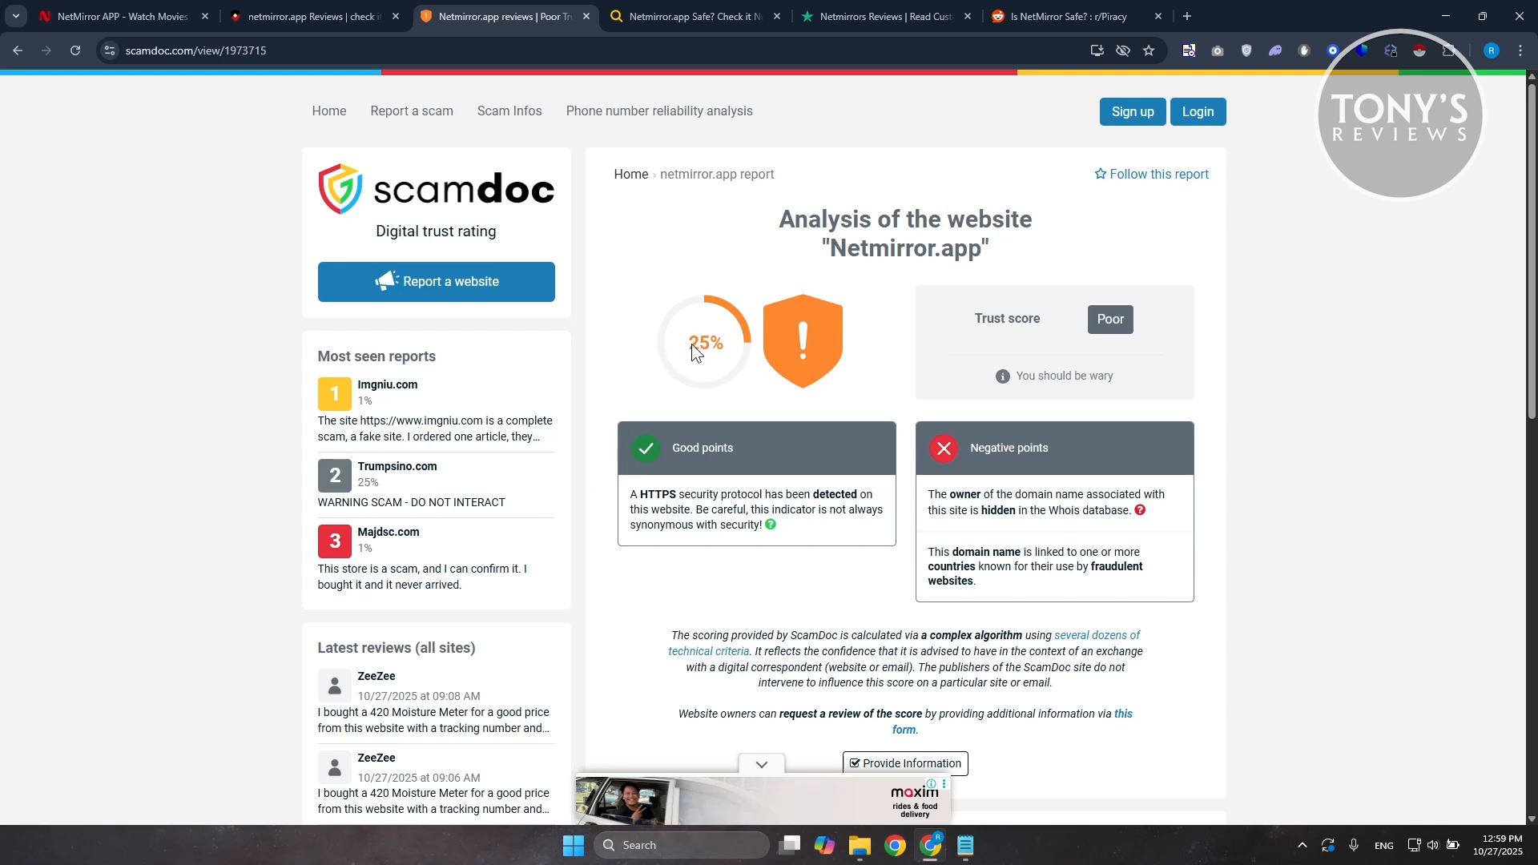
pyautogui.moveTo(683, 474)
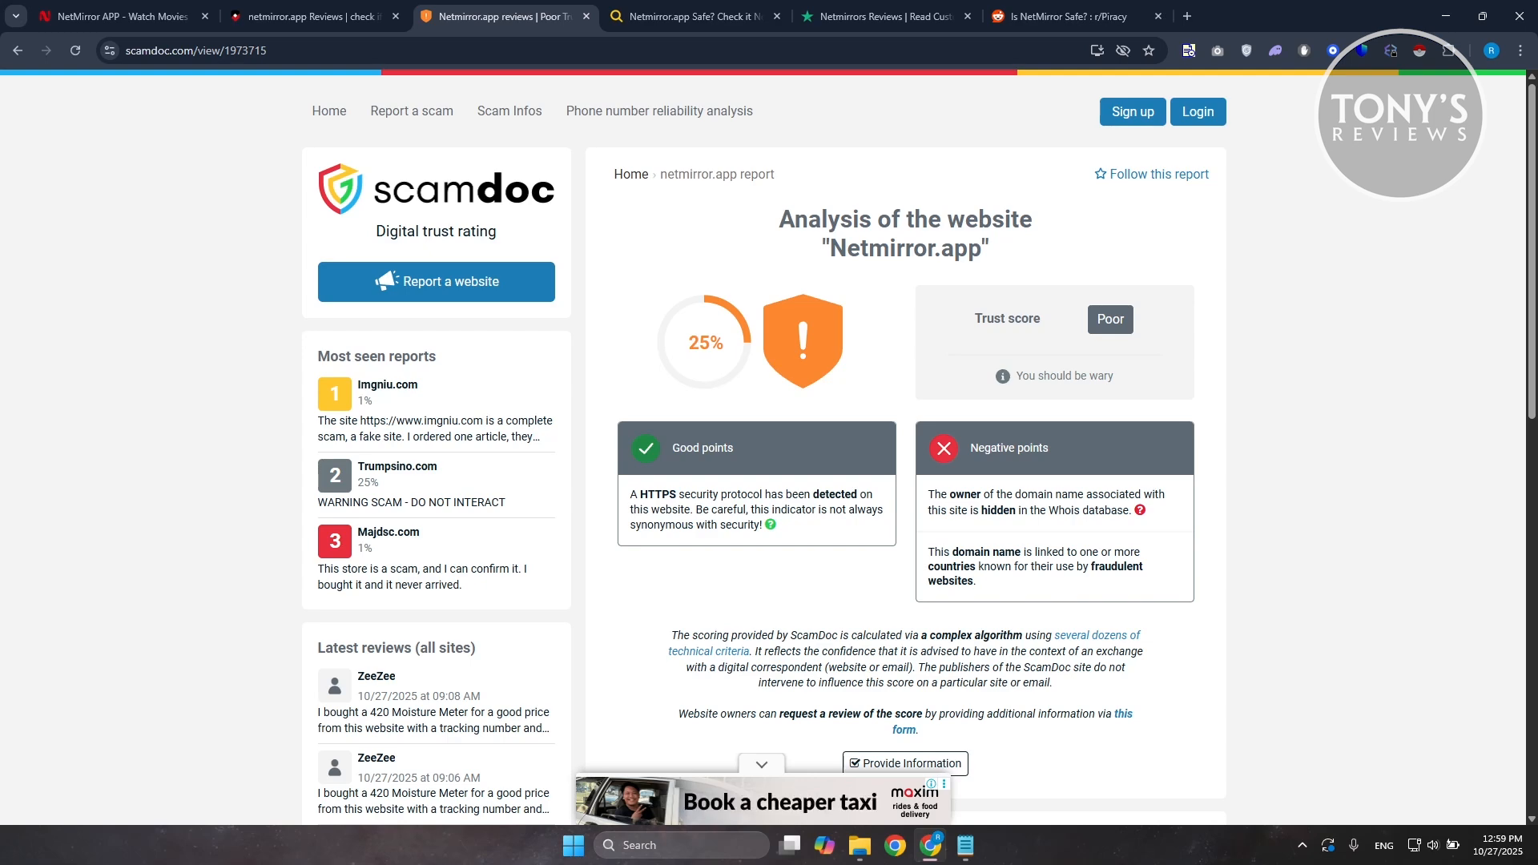
# Step: Return to the NetMirror APP tab with the Top 50+ OTT Apps and Sites headline
pyautogui.click(117, 16)
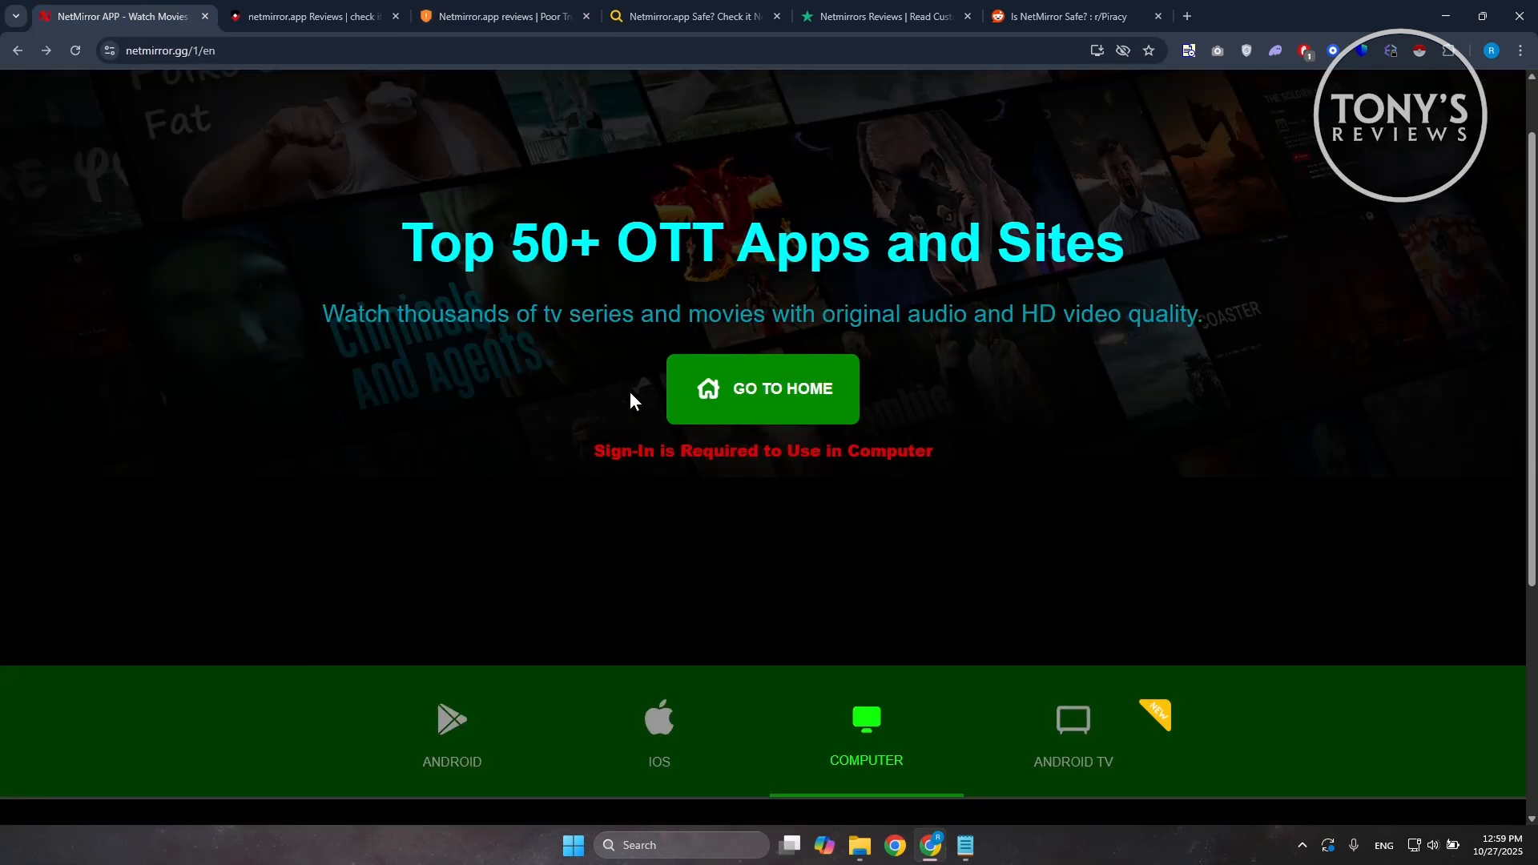
pyautogui.moveTo(713, 488)
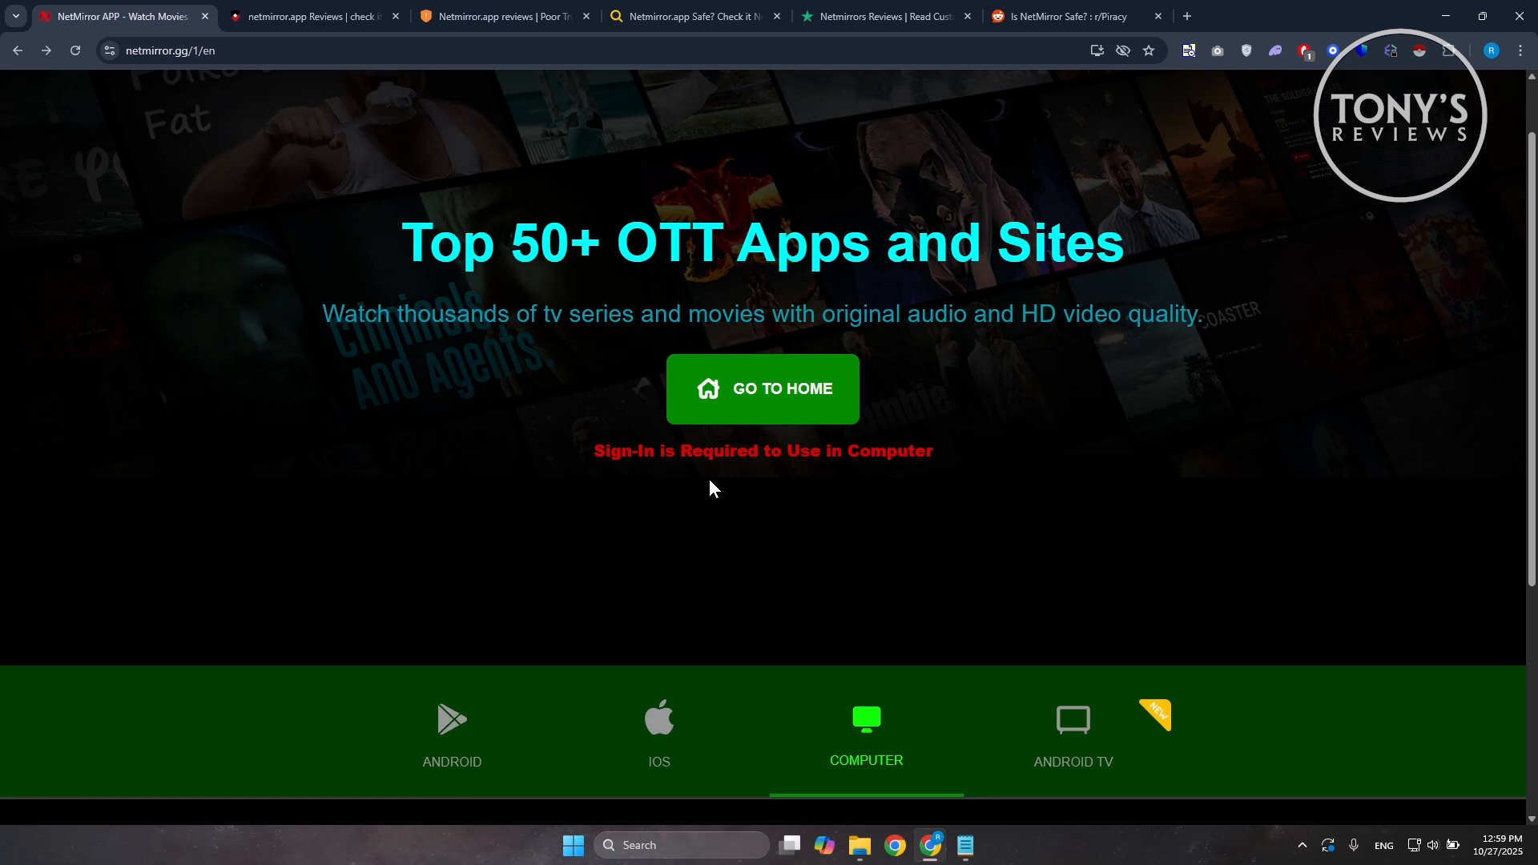
pyautogui.moveTo(714, 491)
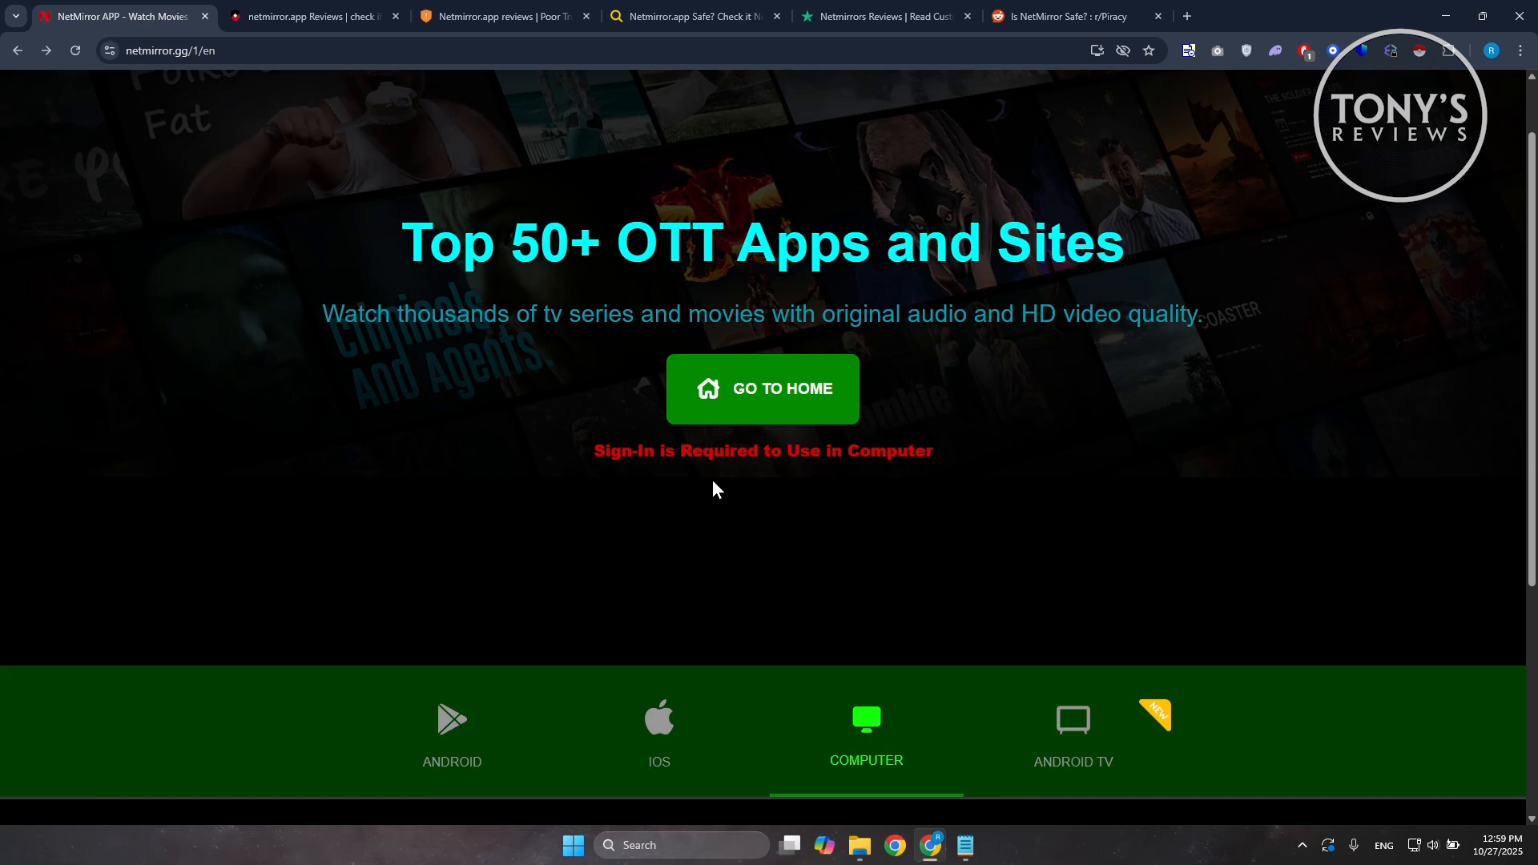
pyautogui.moveTo(721, 484)
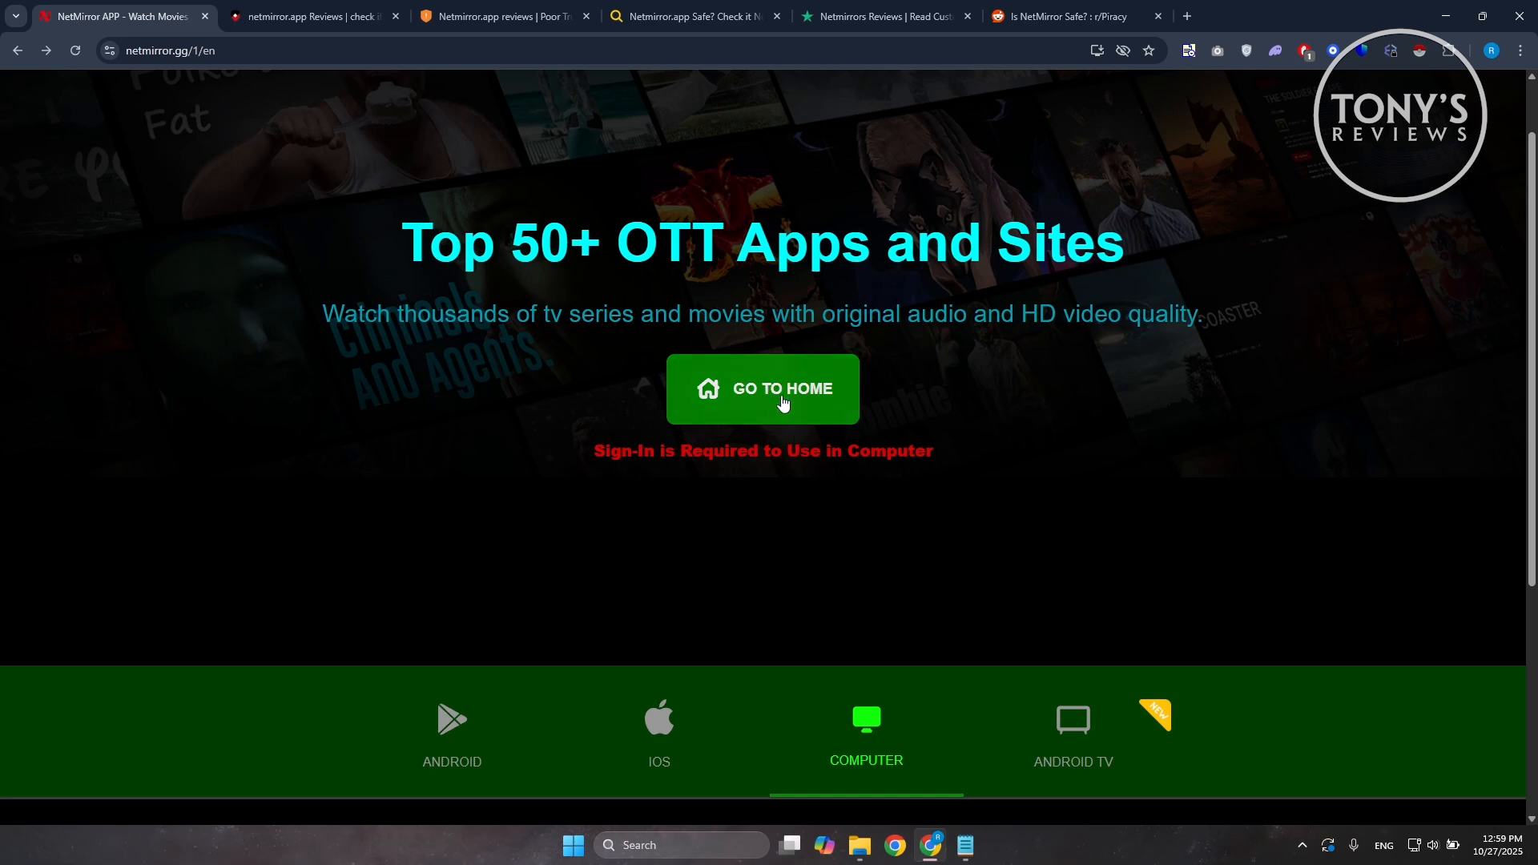
pyautogui.moveTo(801, 383)
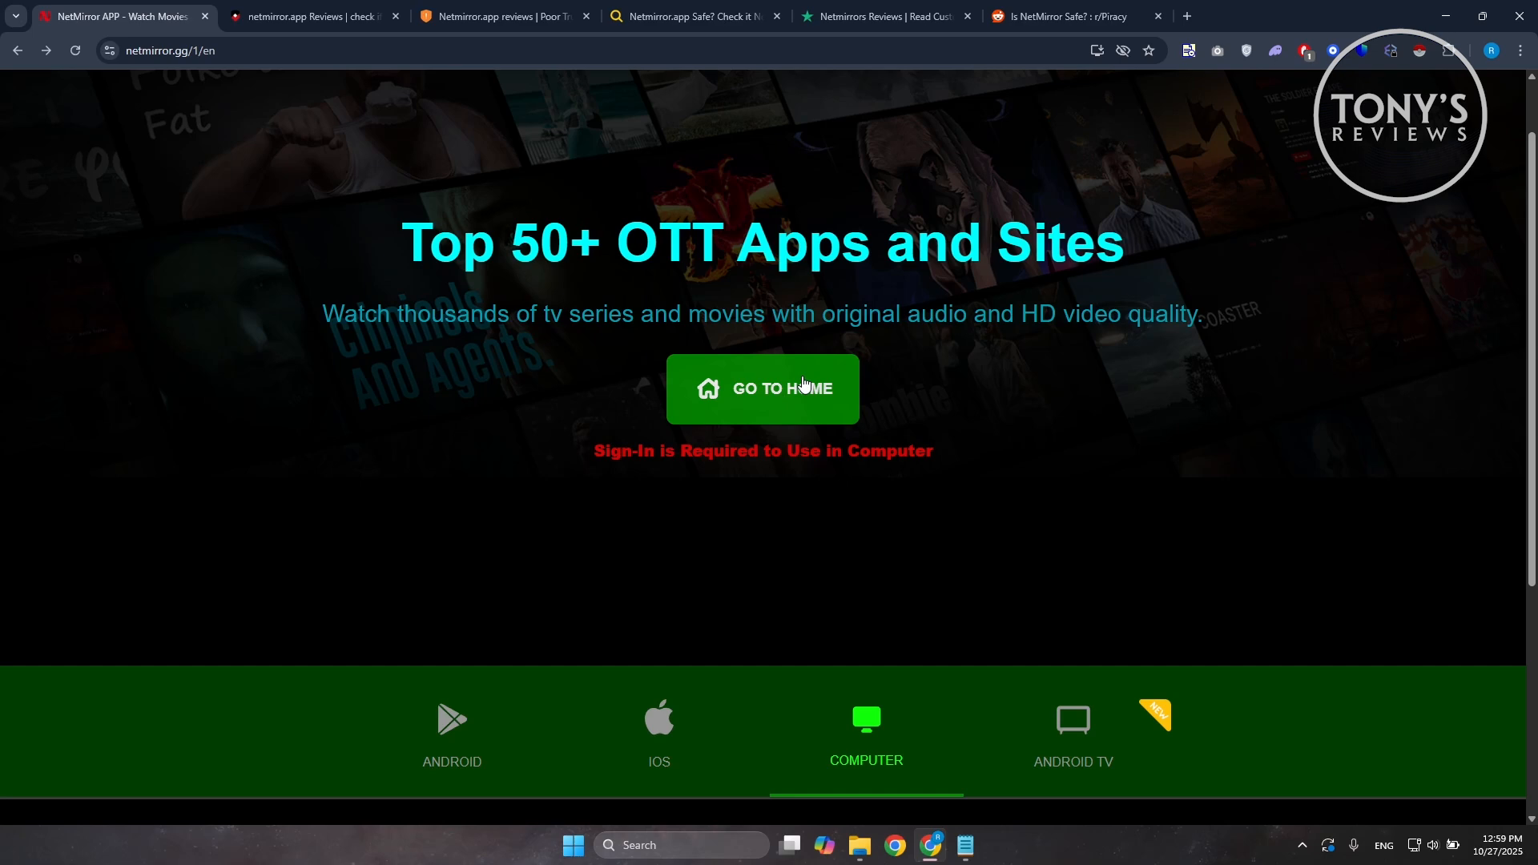
pyautogui.moveTo(527, 508)
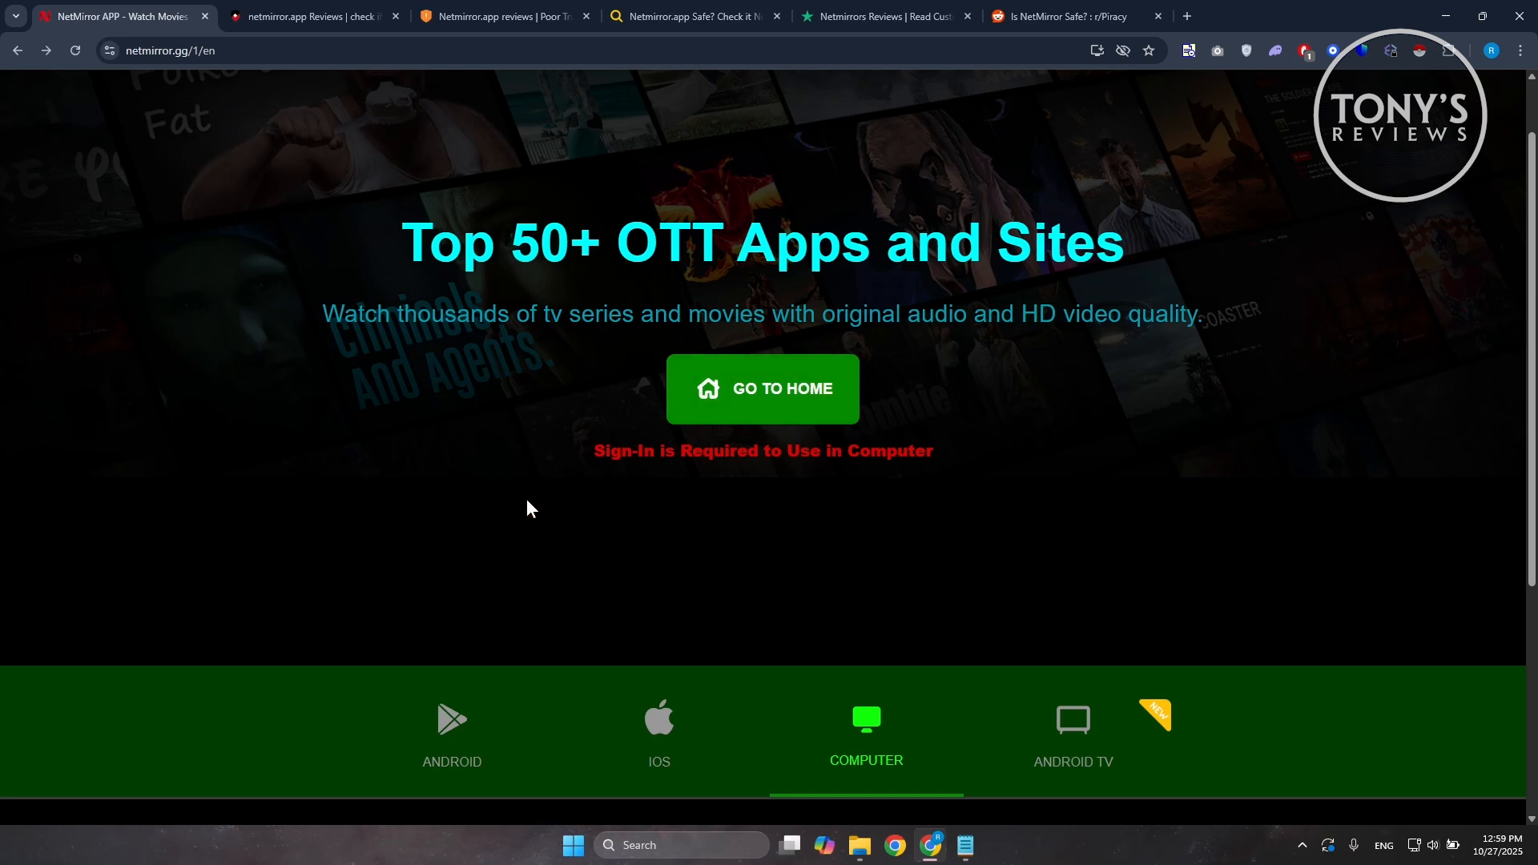
# Step: Scroll down to the Computer section telling PC users to use Go To Home
pyautogui.scroll(-3)
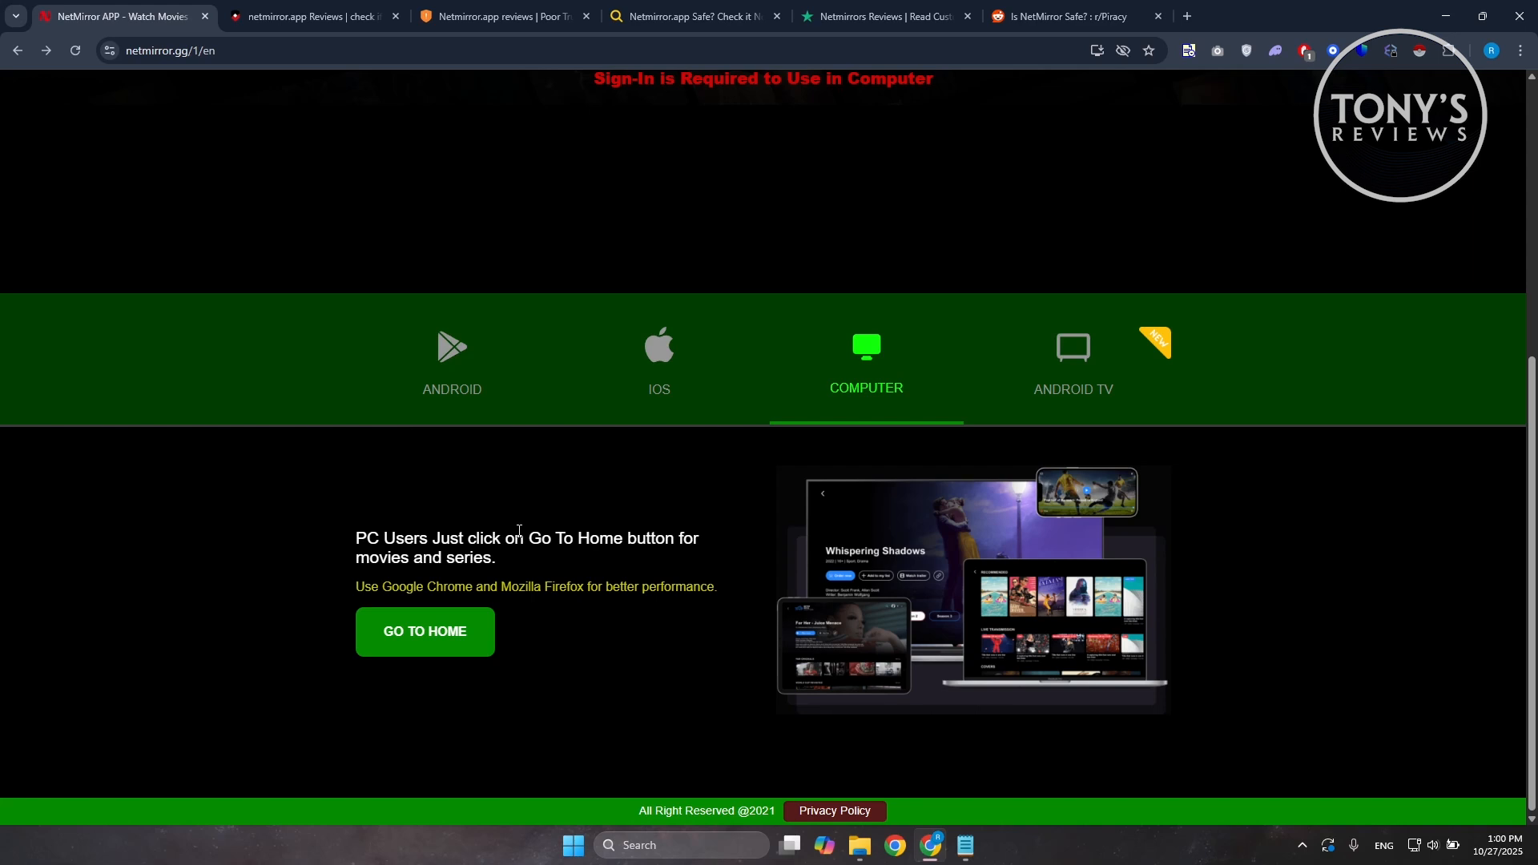
pyautogui.moveTo(544, 500)
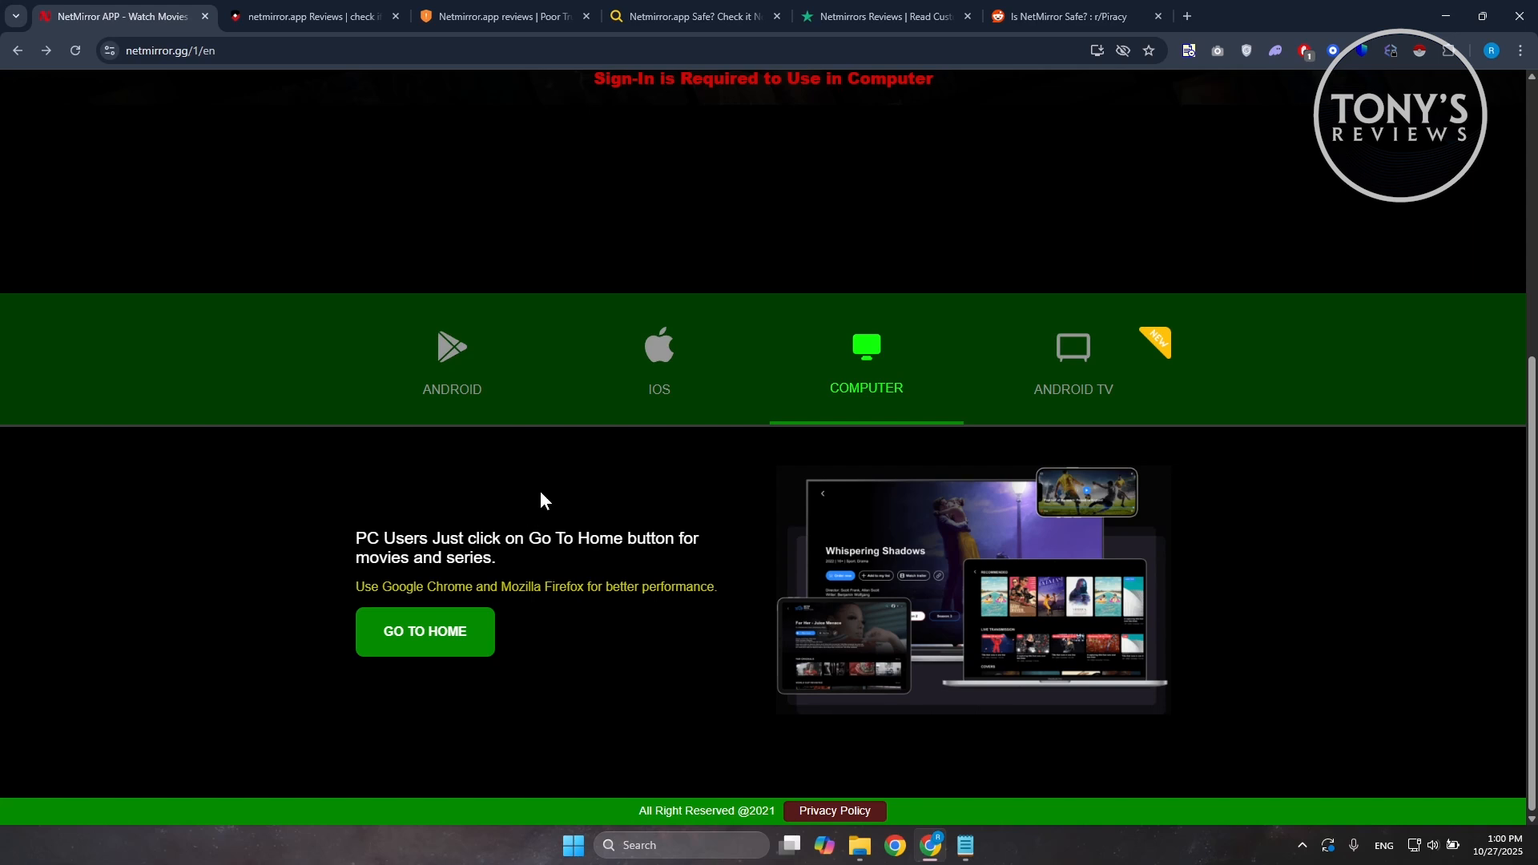
pyautogui.moveTo(956, 122)
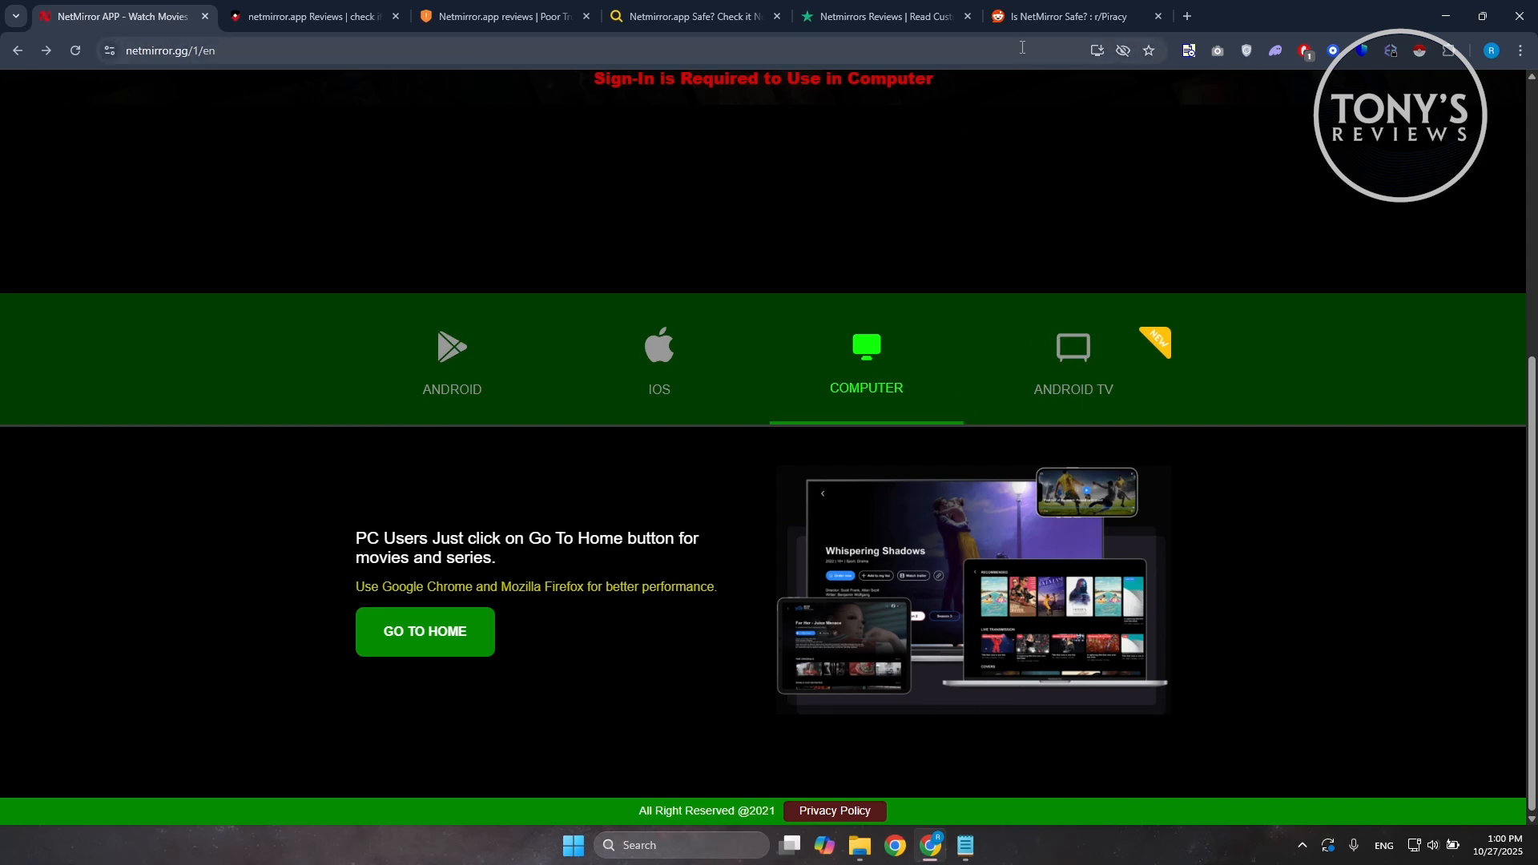
# Step: Read the r/Piracy 'Is NetMirror Safe?' thread, scrolling through trojan warnings and link-change comments
pyautogui.click(1066, 16)
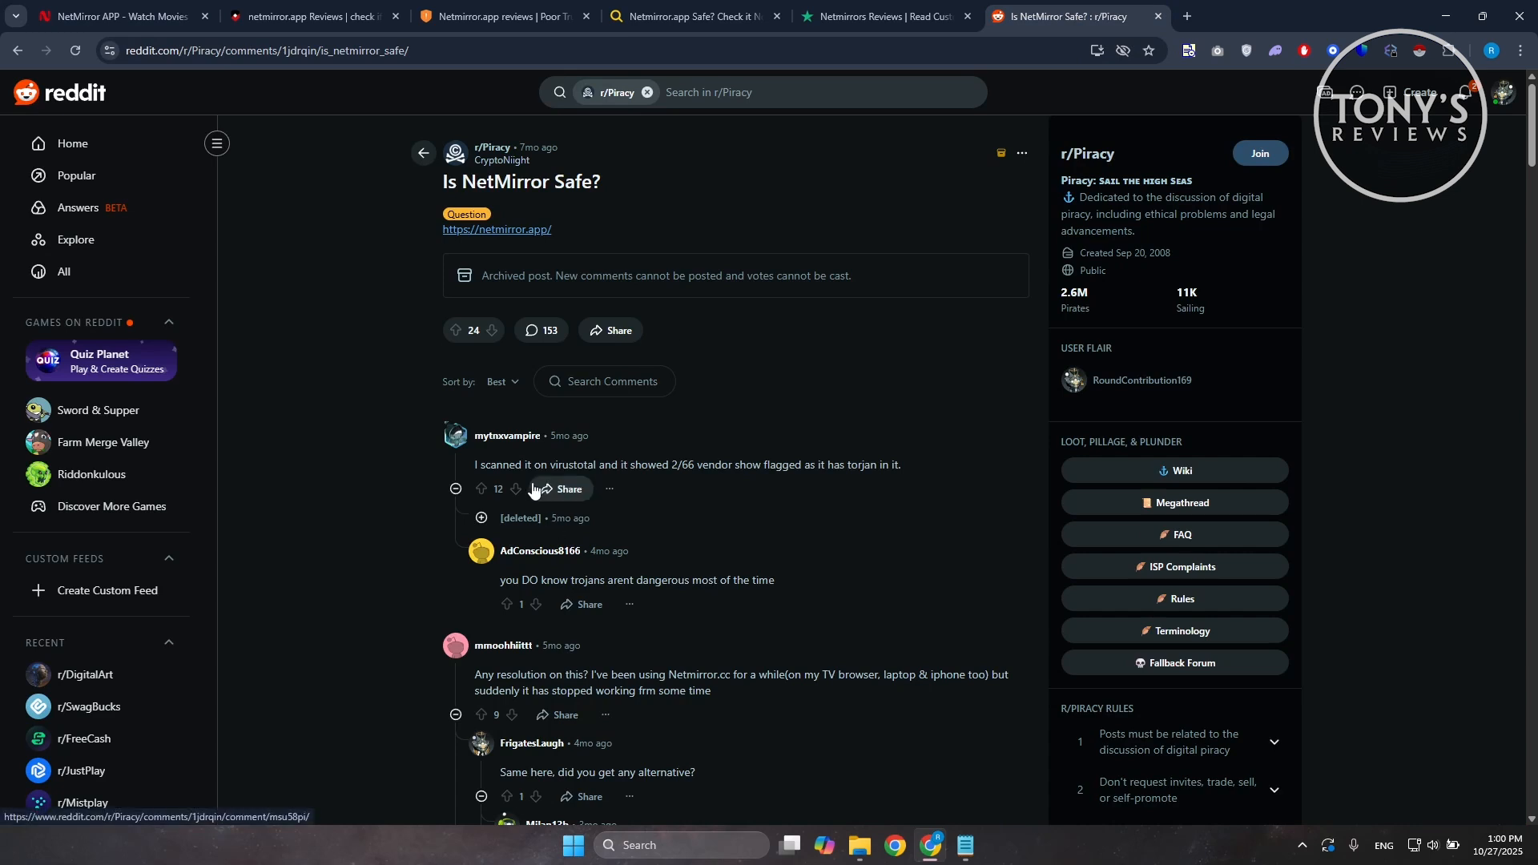
pyautogui.moveTo(518, 491)
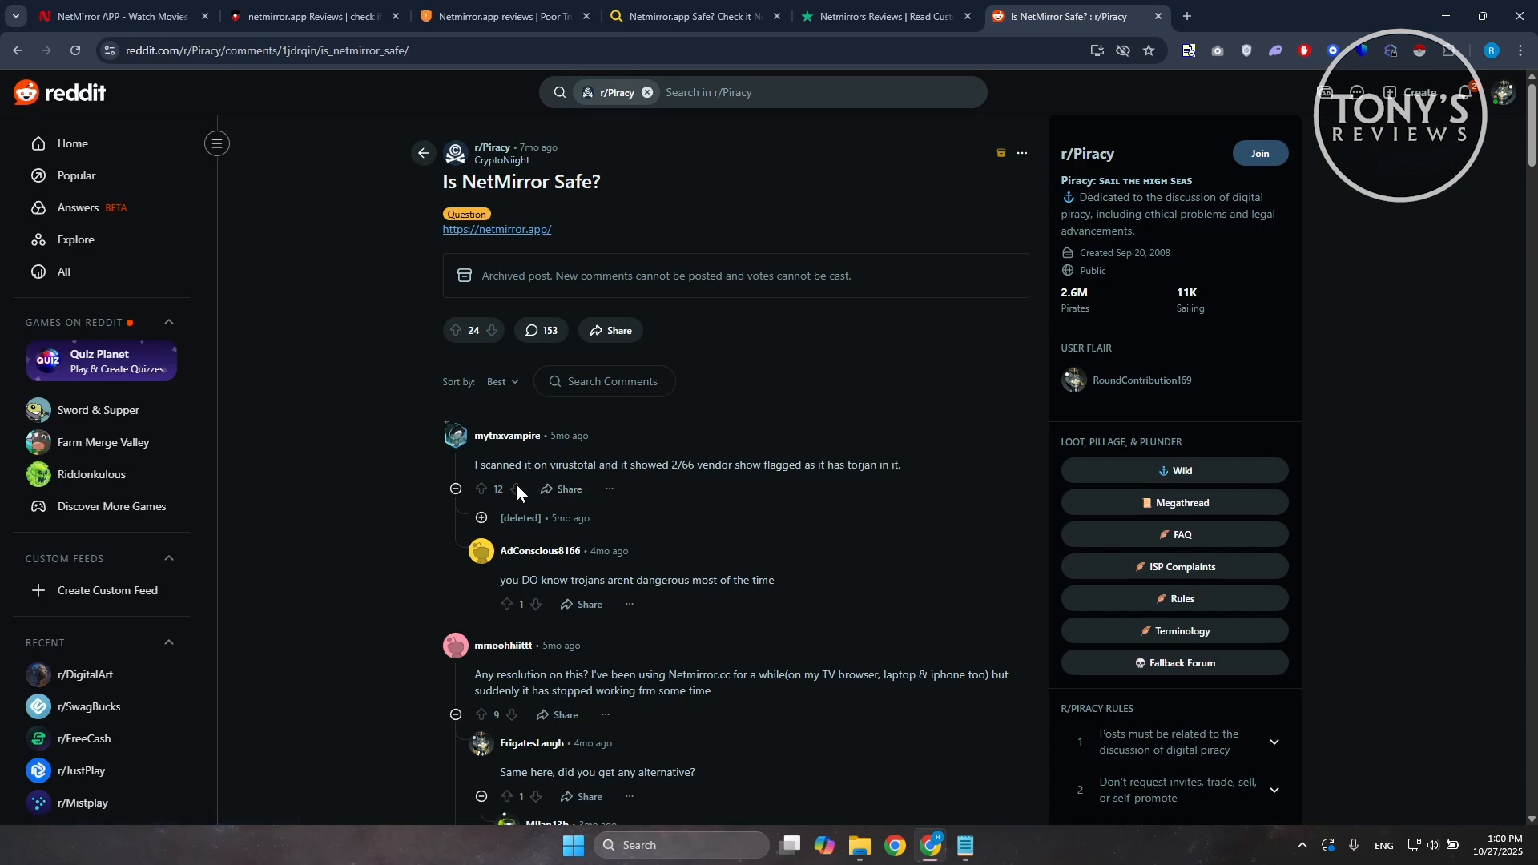
pyautogui.scroll(-3)
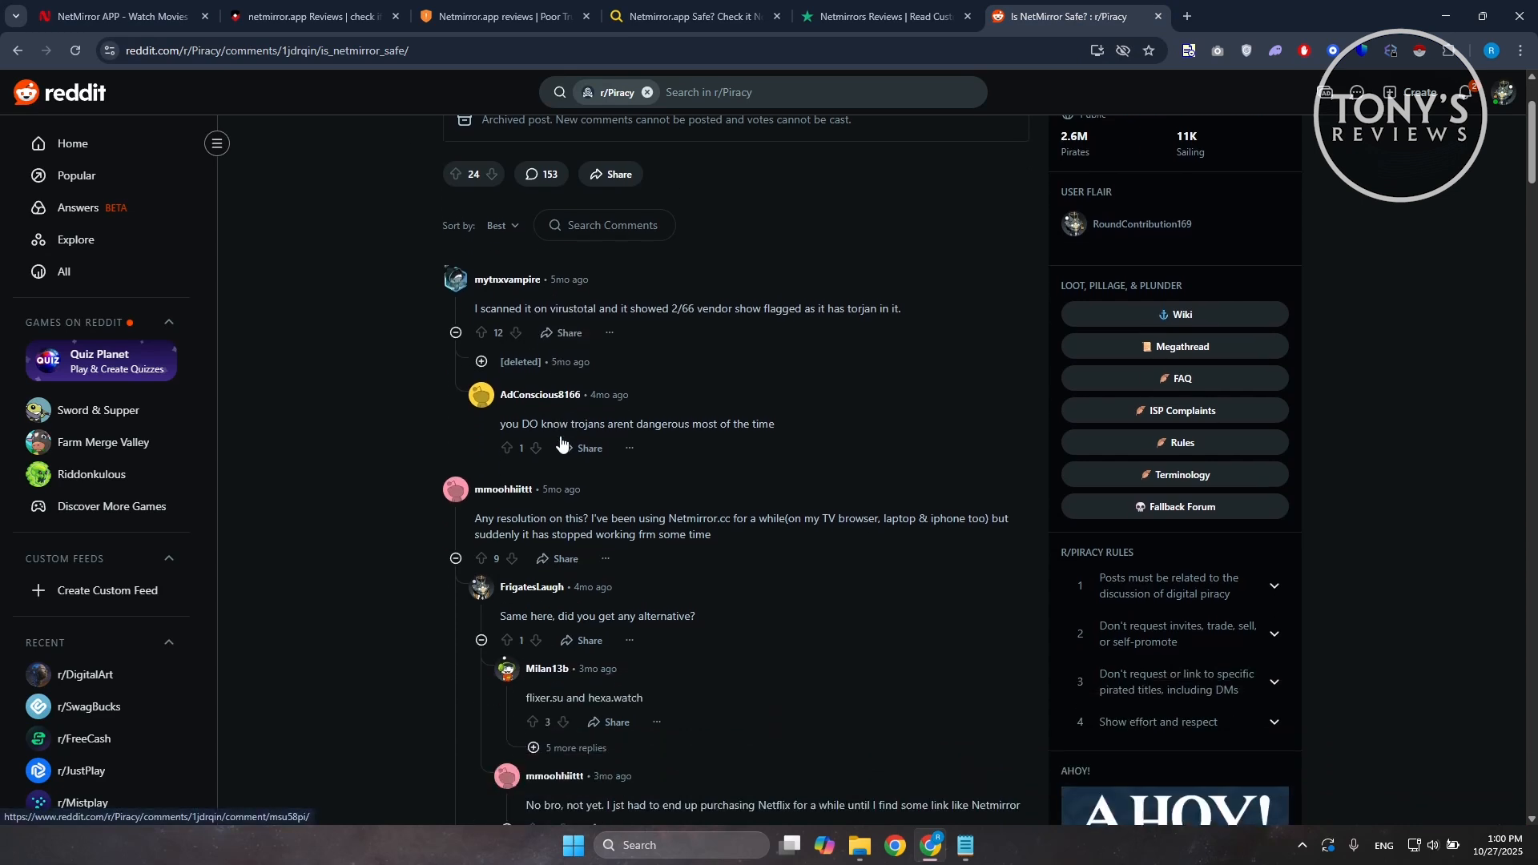
pyautogui.scroll(-3)
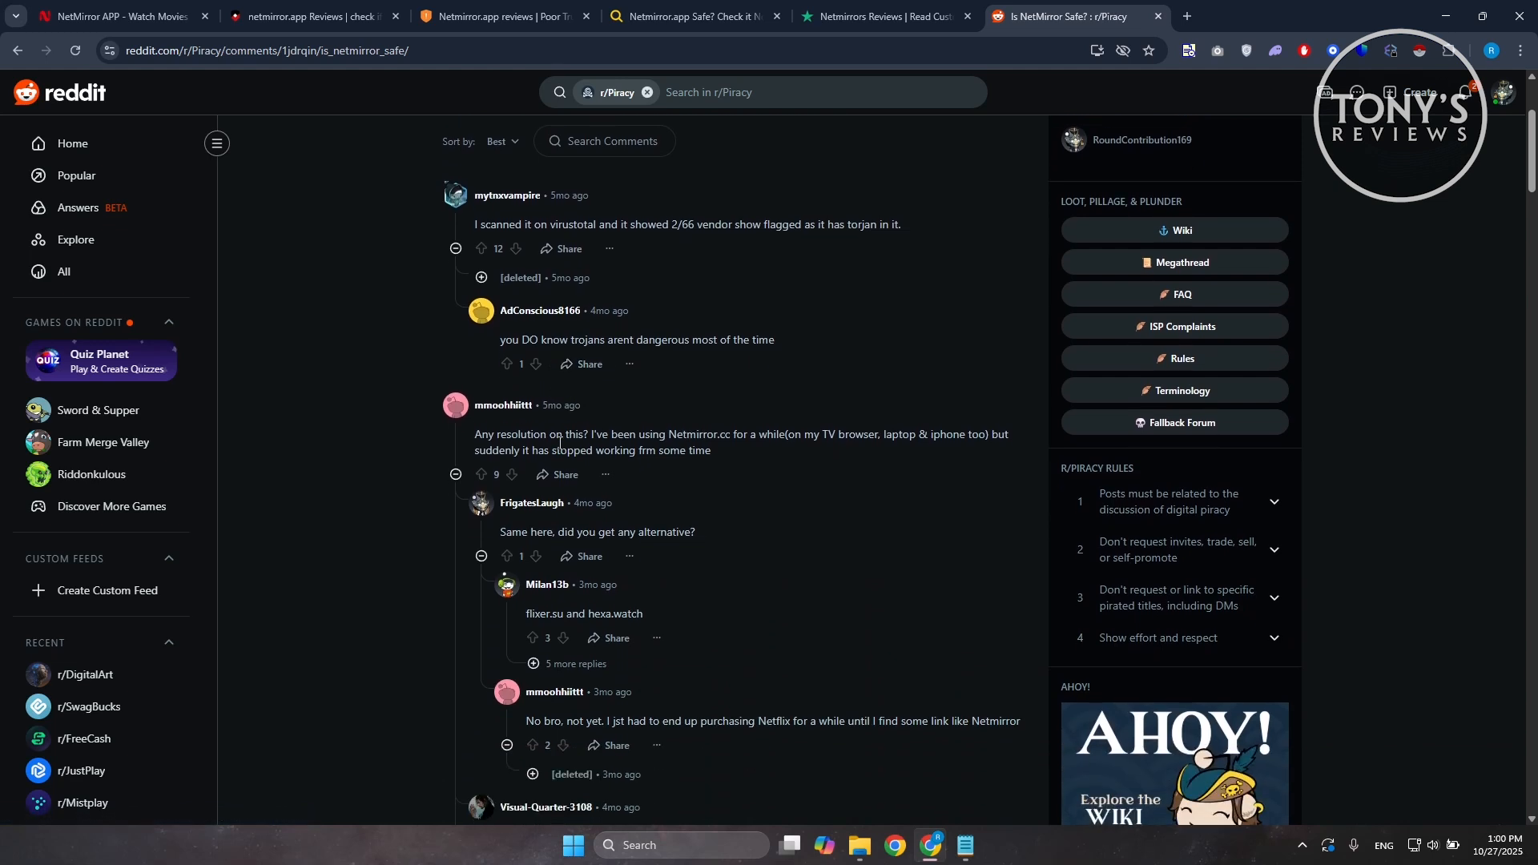
pyautogui.scroll(-3)
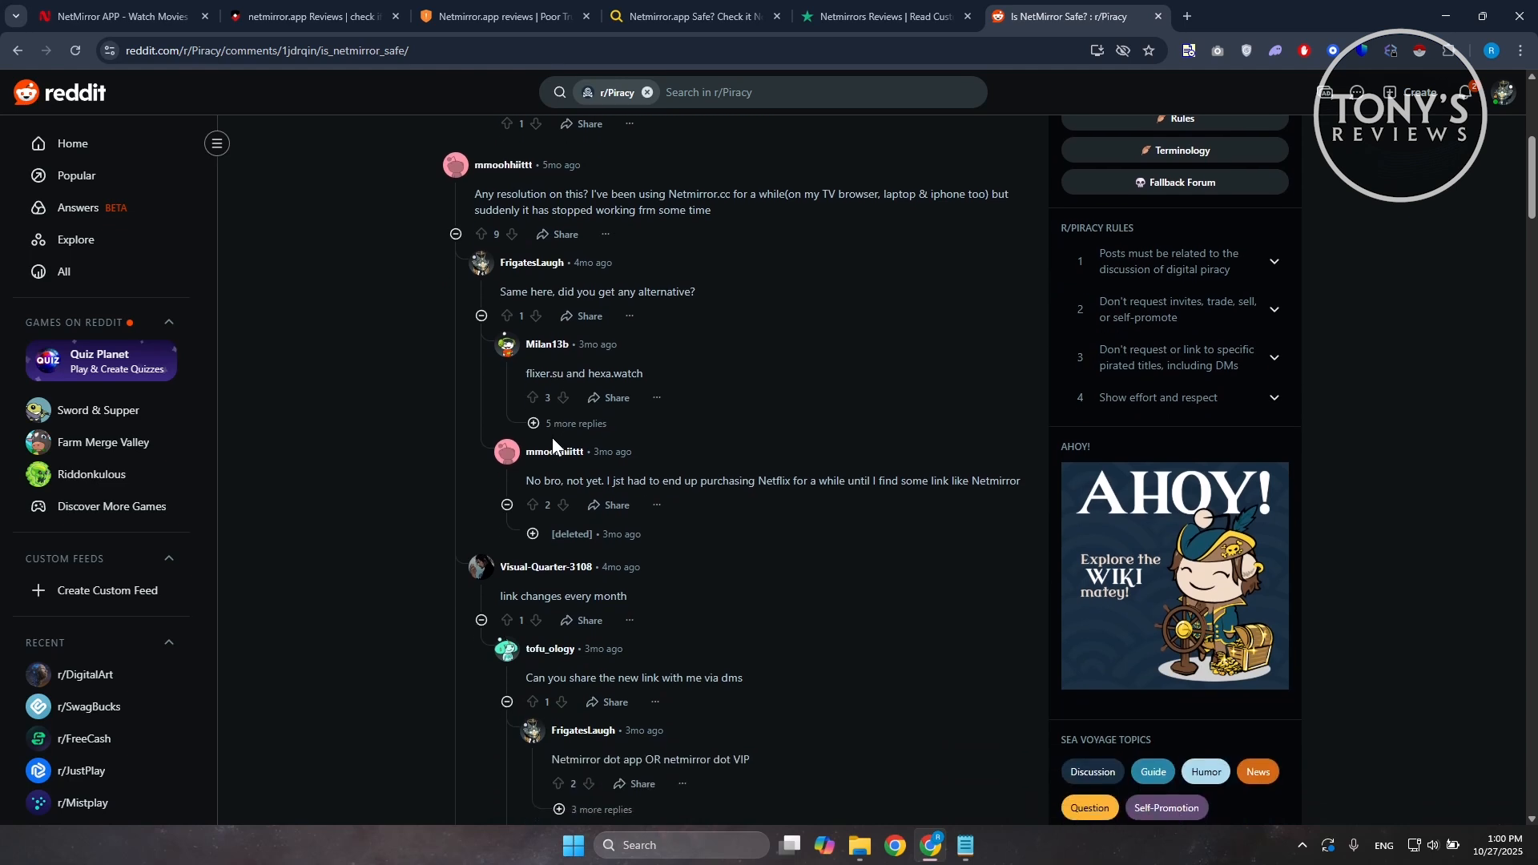
pyautogui.scroll(-3)
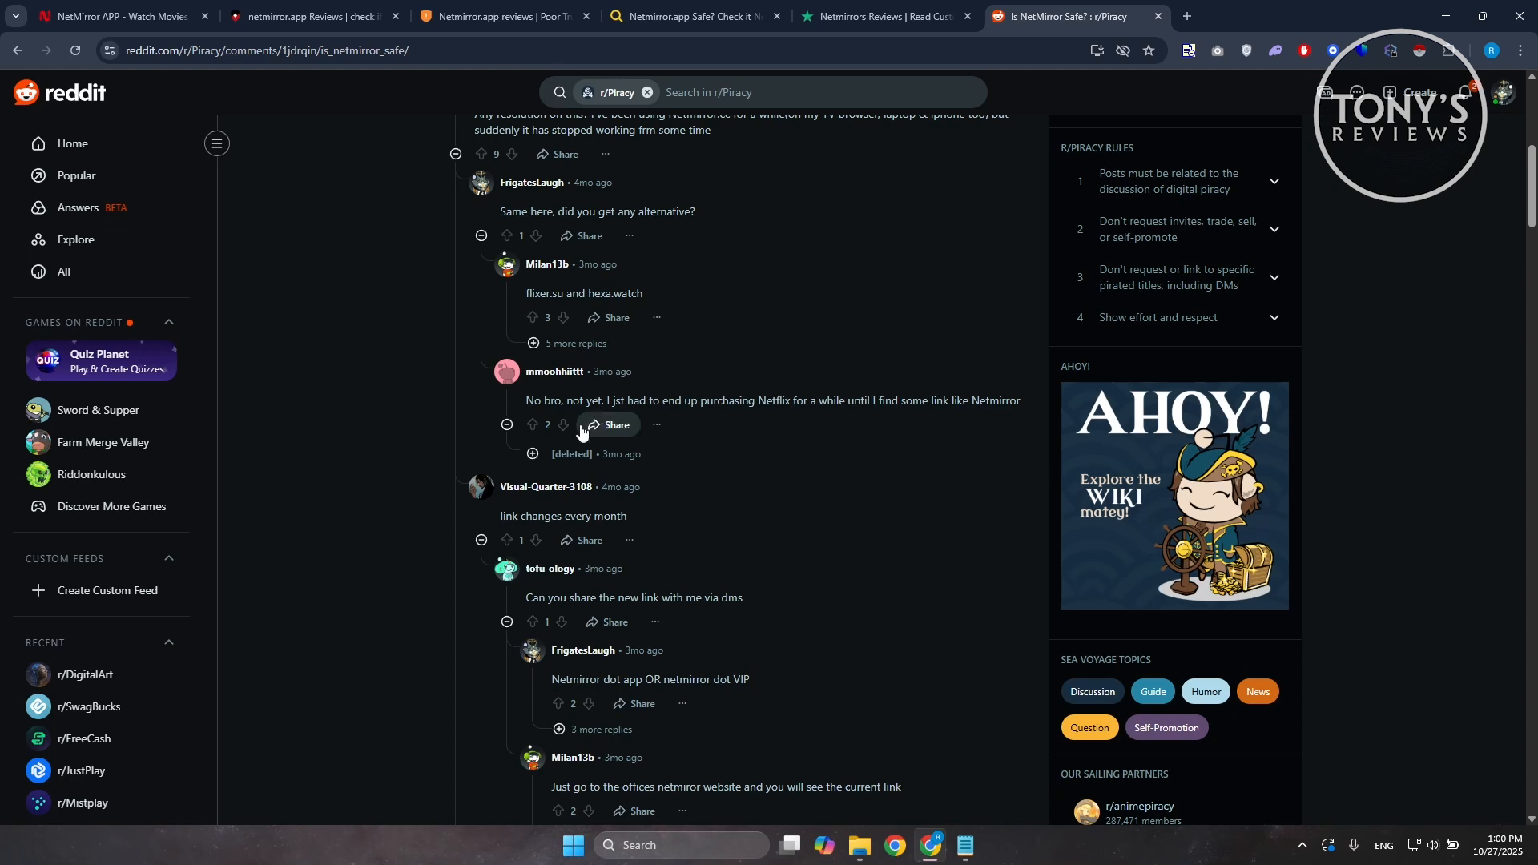
pyautogui.scroll(-3)
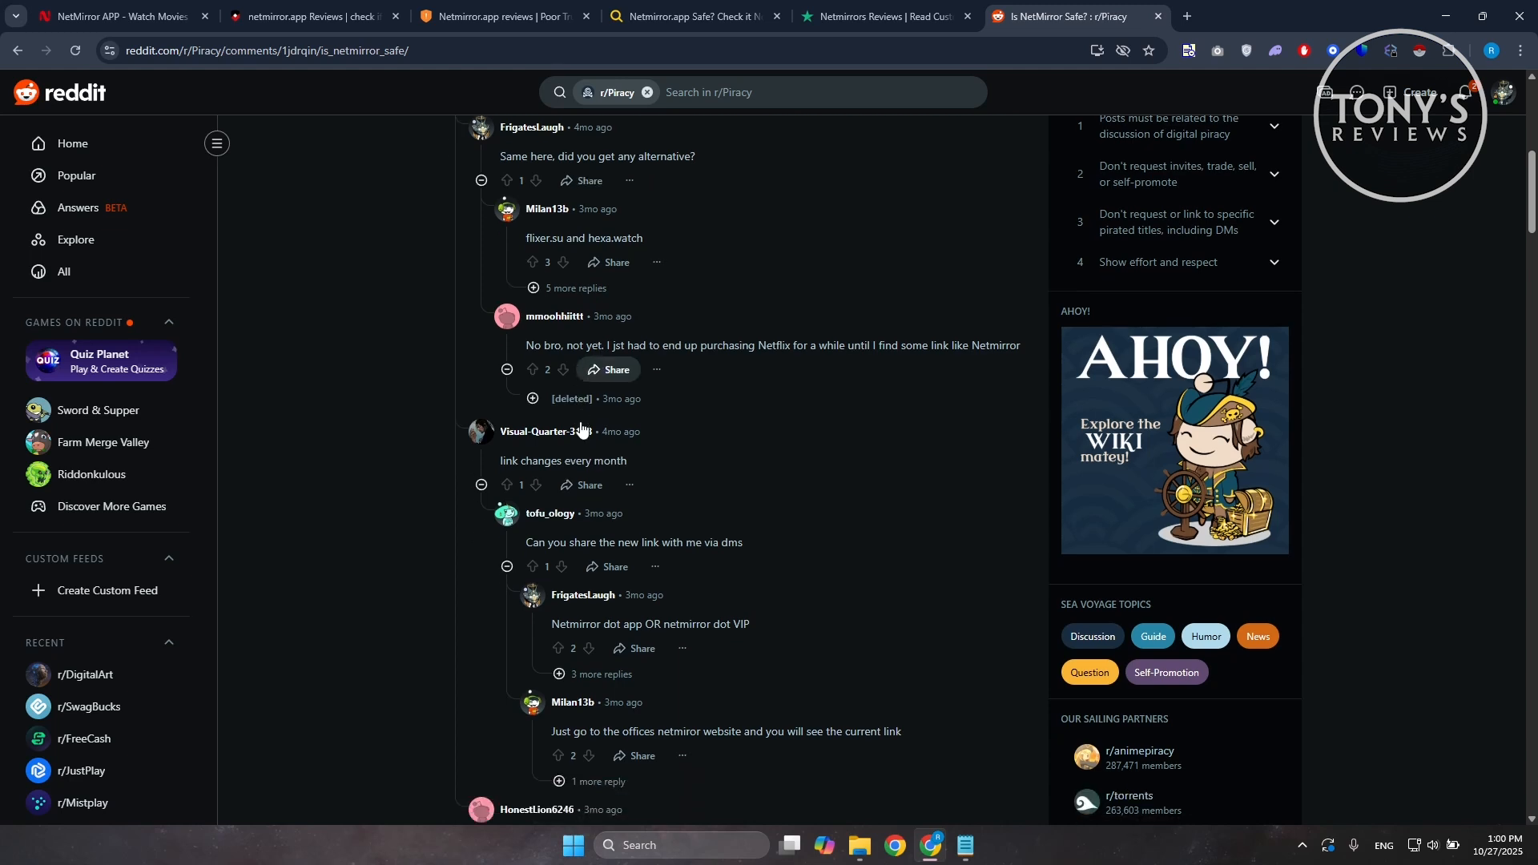
pyautogui.scroll(-3)
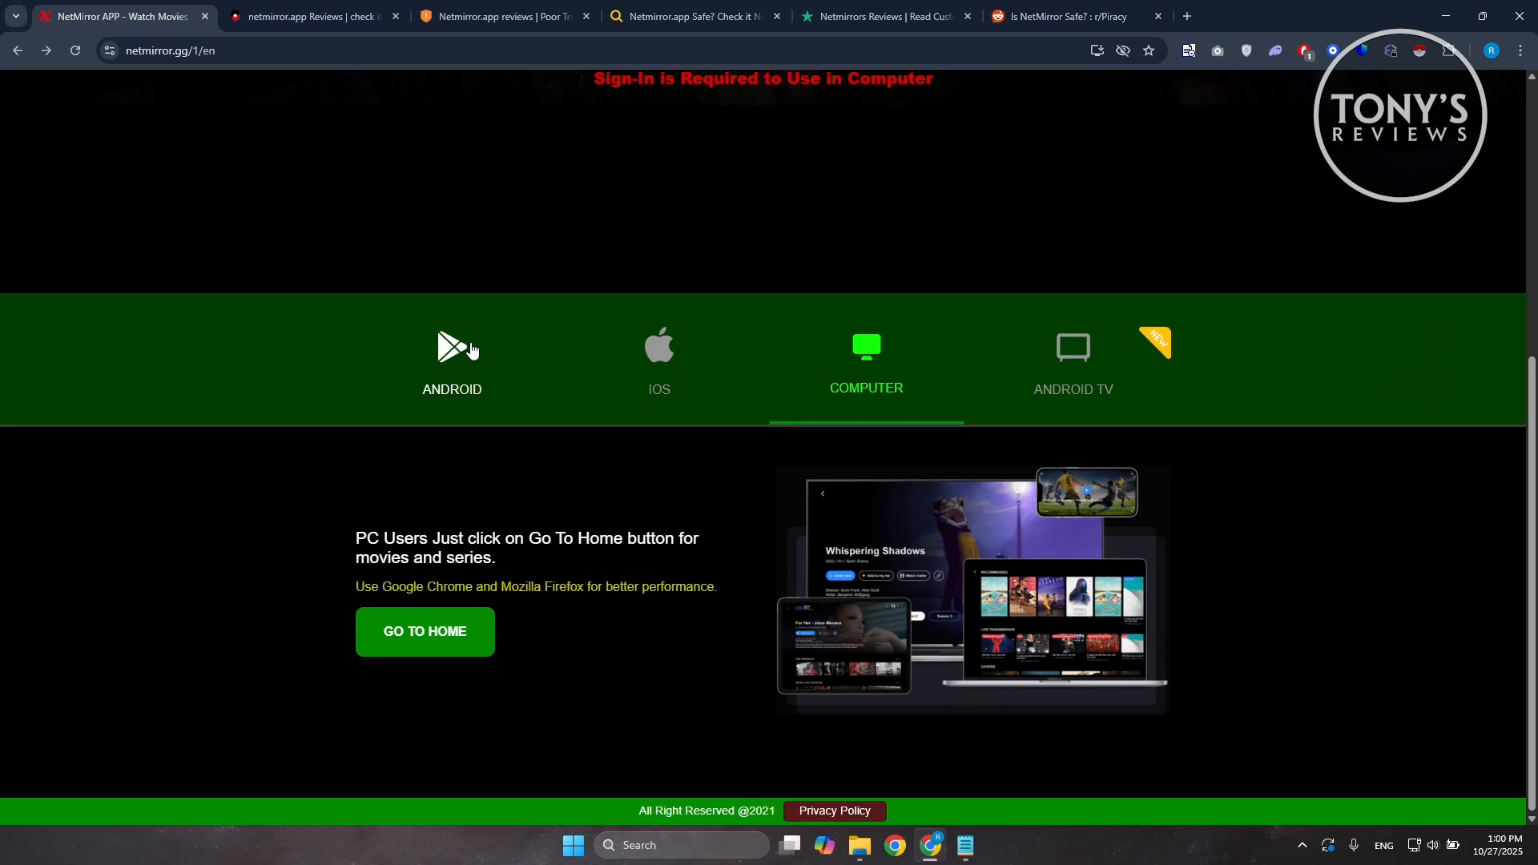
pyautogui.moveTo(474, 346)
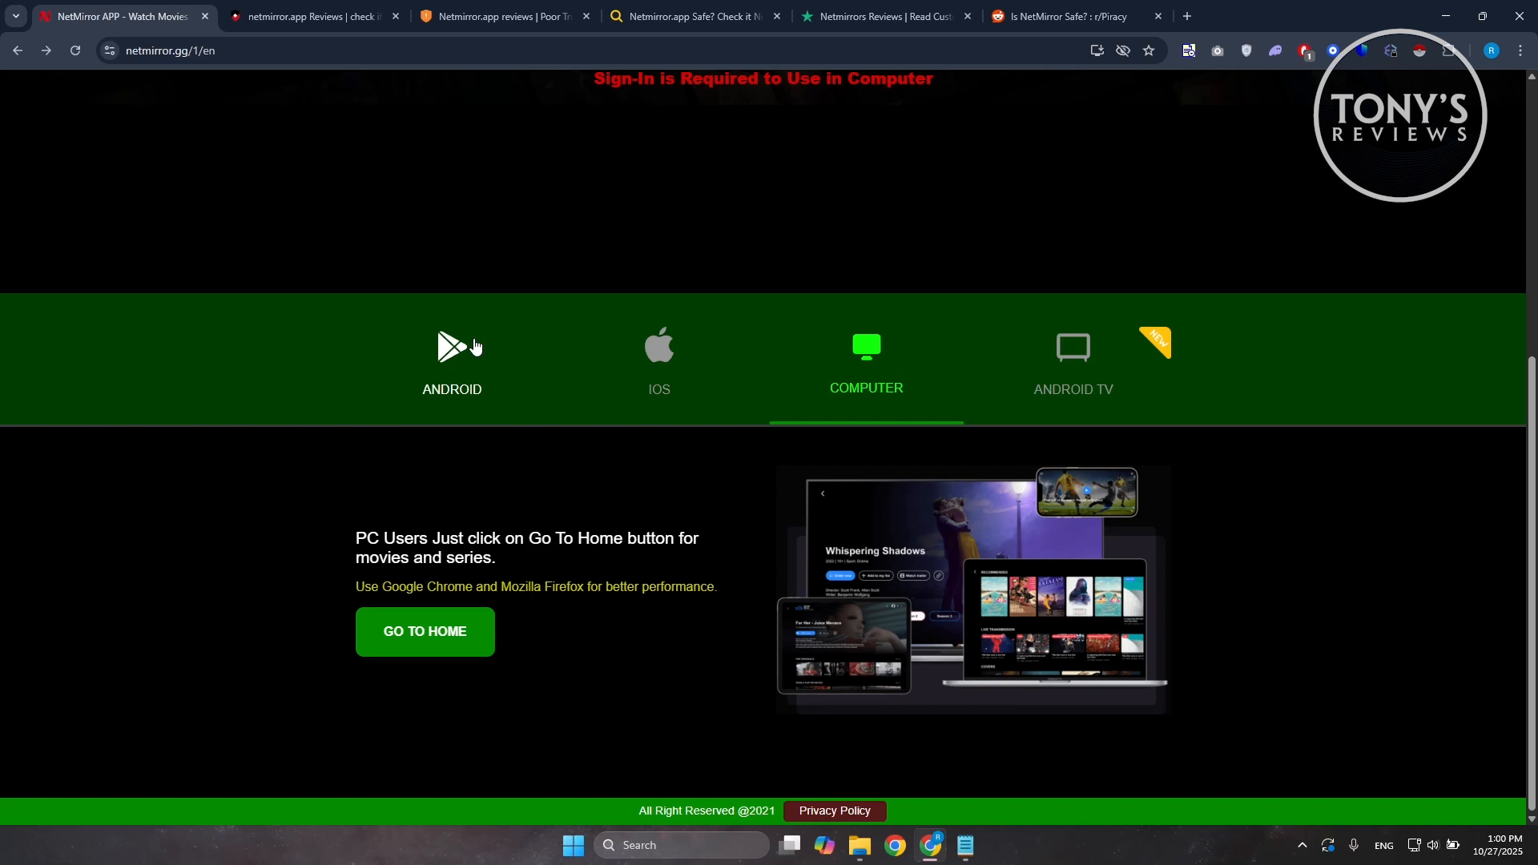
pyautogui.moveTo(273, 503)
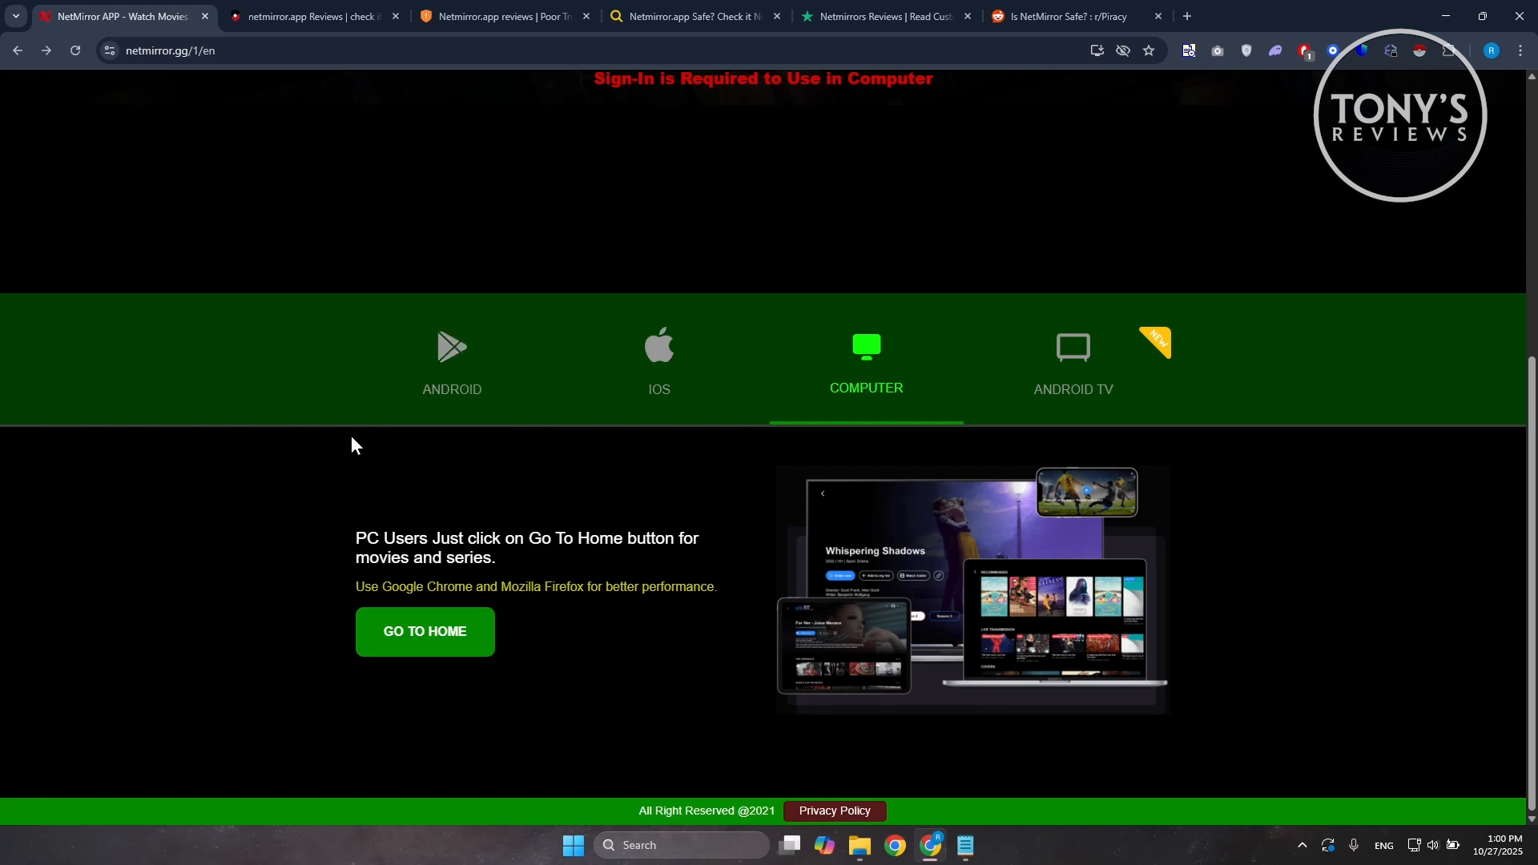
pyautogui.moveTo(362, 433)
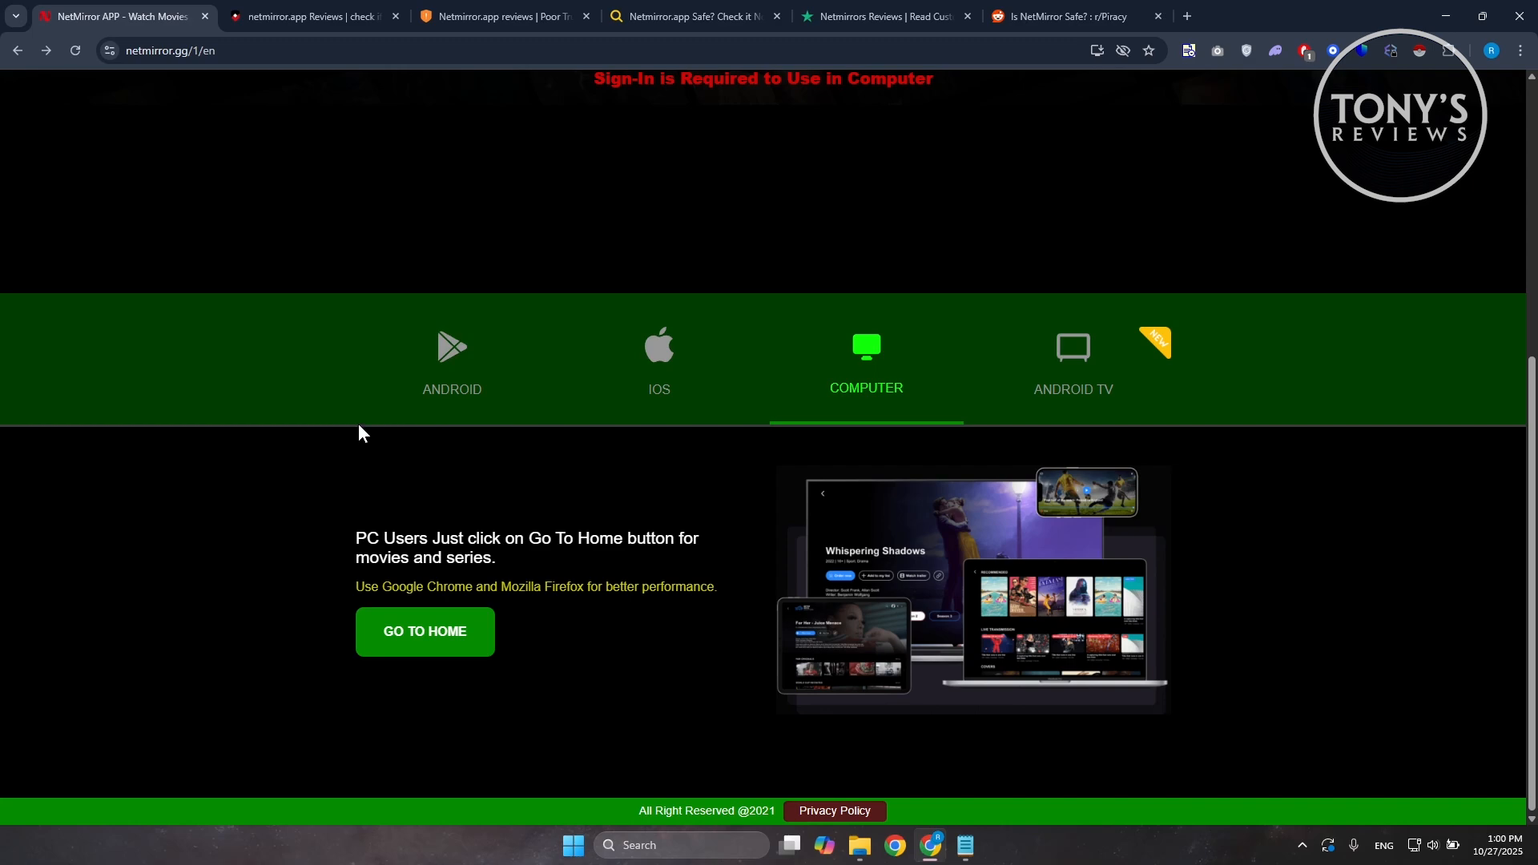
# Step: Scroll the NetMirror page back up to the Top 50+ OTT headline and Go To Home option
pyautogui.scroll(3)
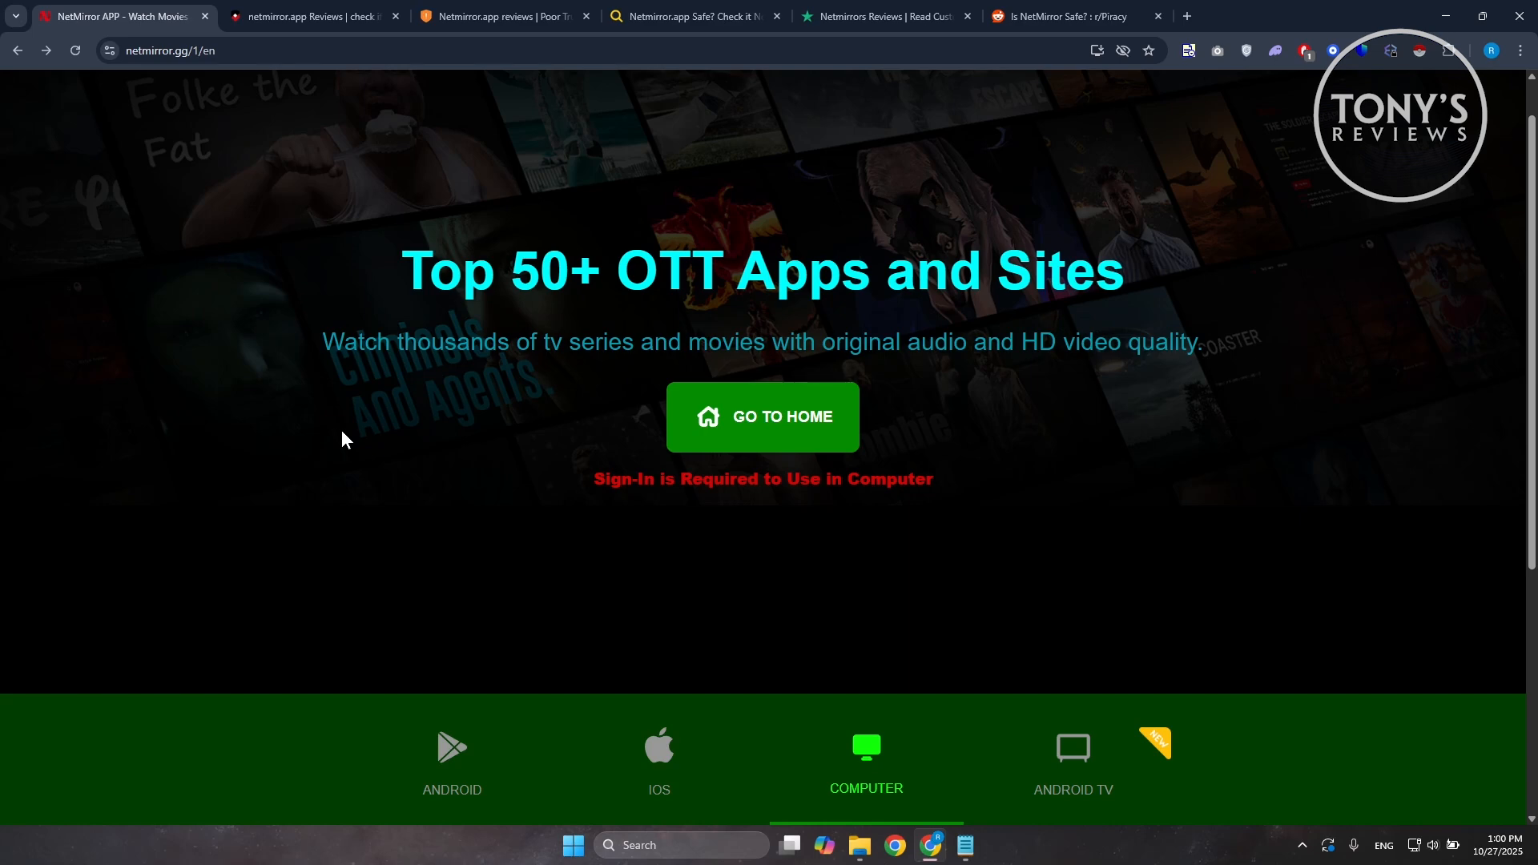
pyautogui.moveTo(601, 399)
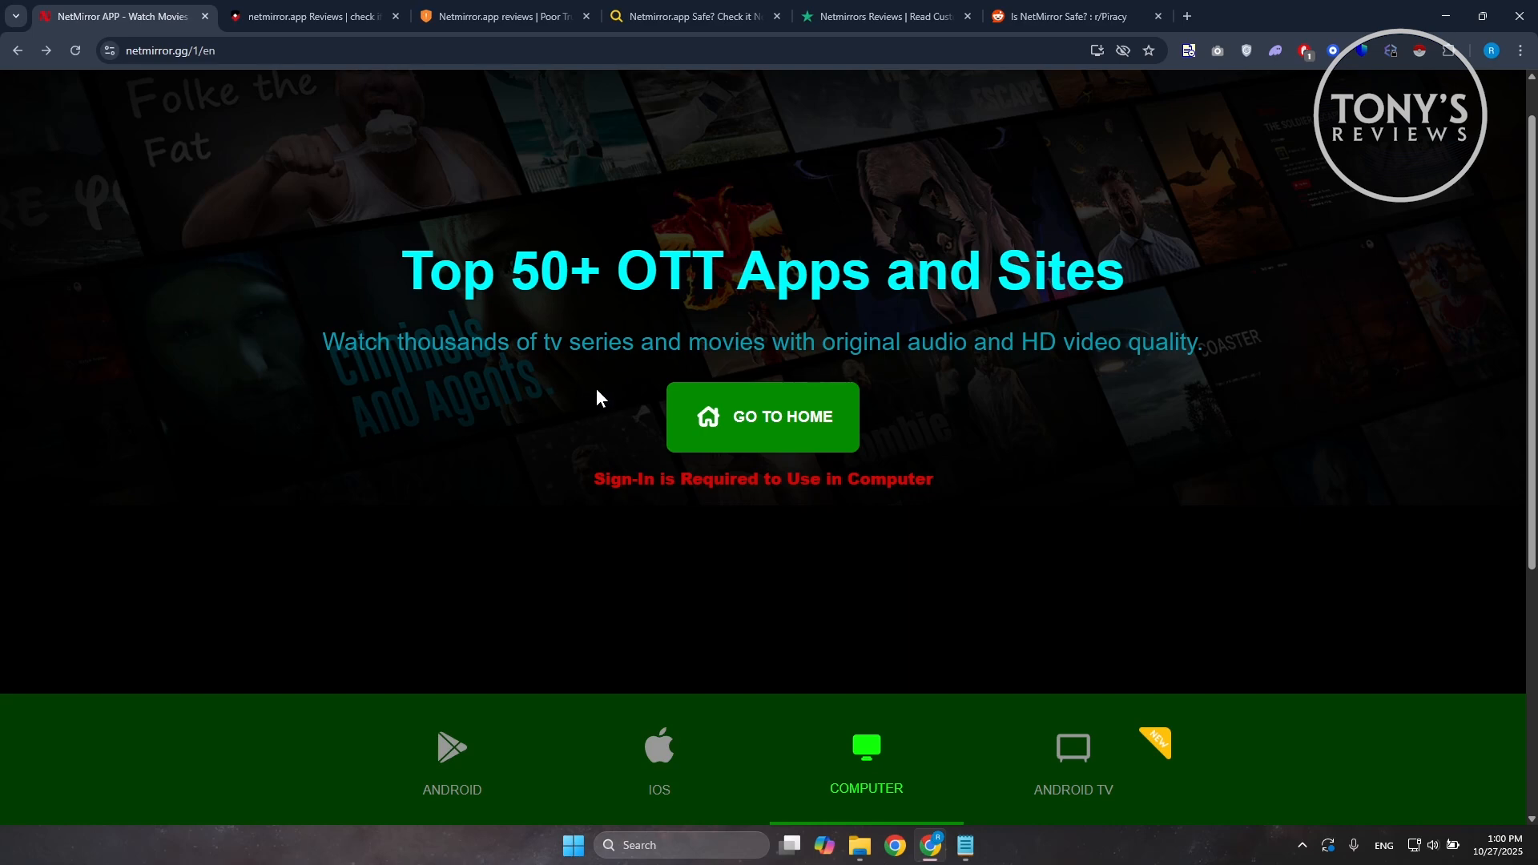
pyautogui.moveTo(555, 412)
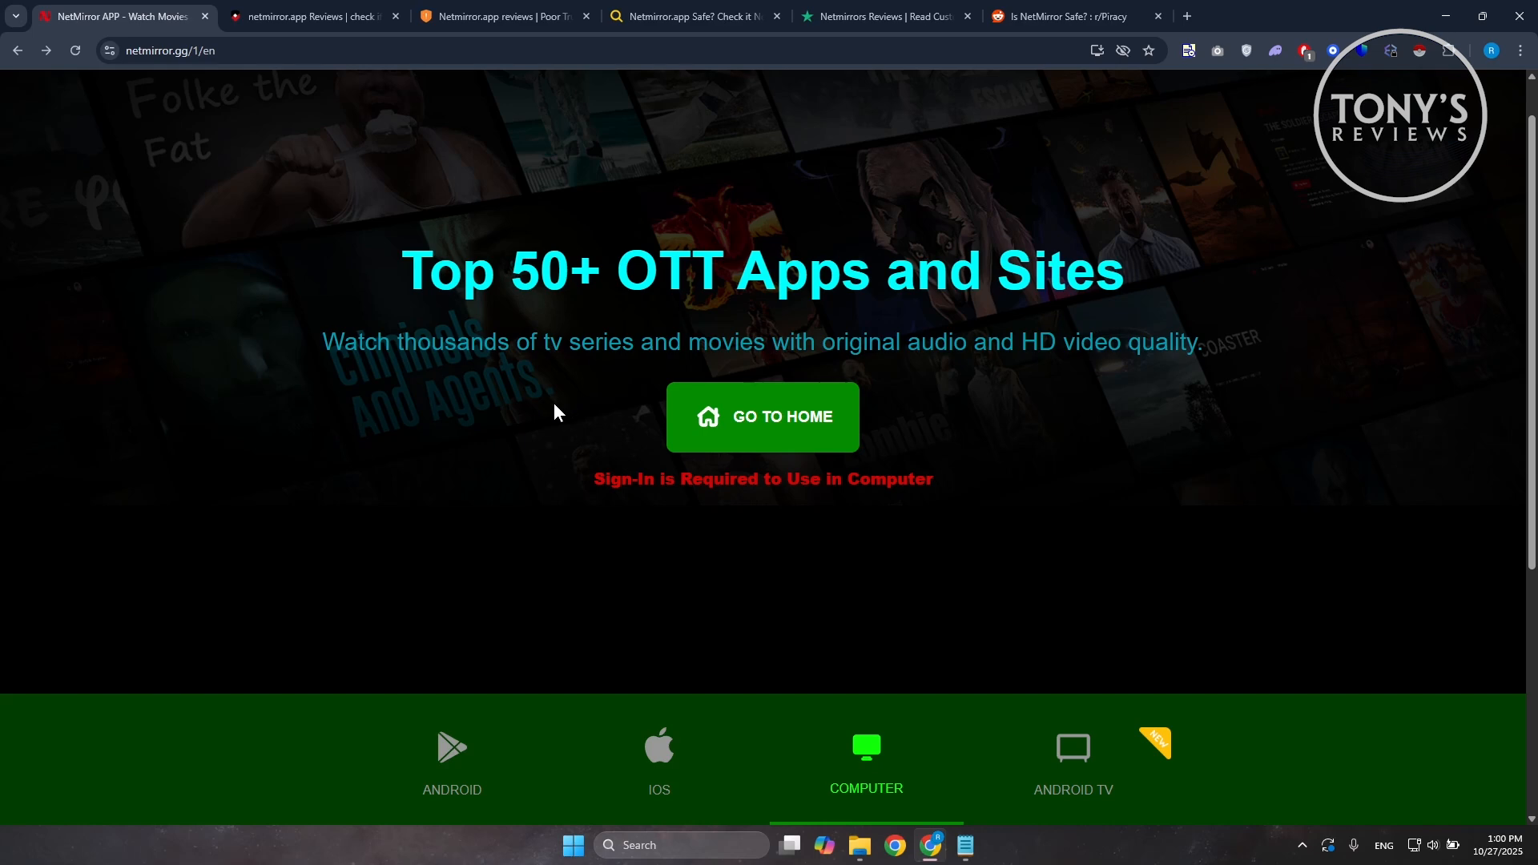
pyautogui.moveTo(619, 368)
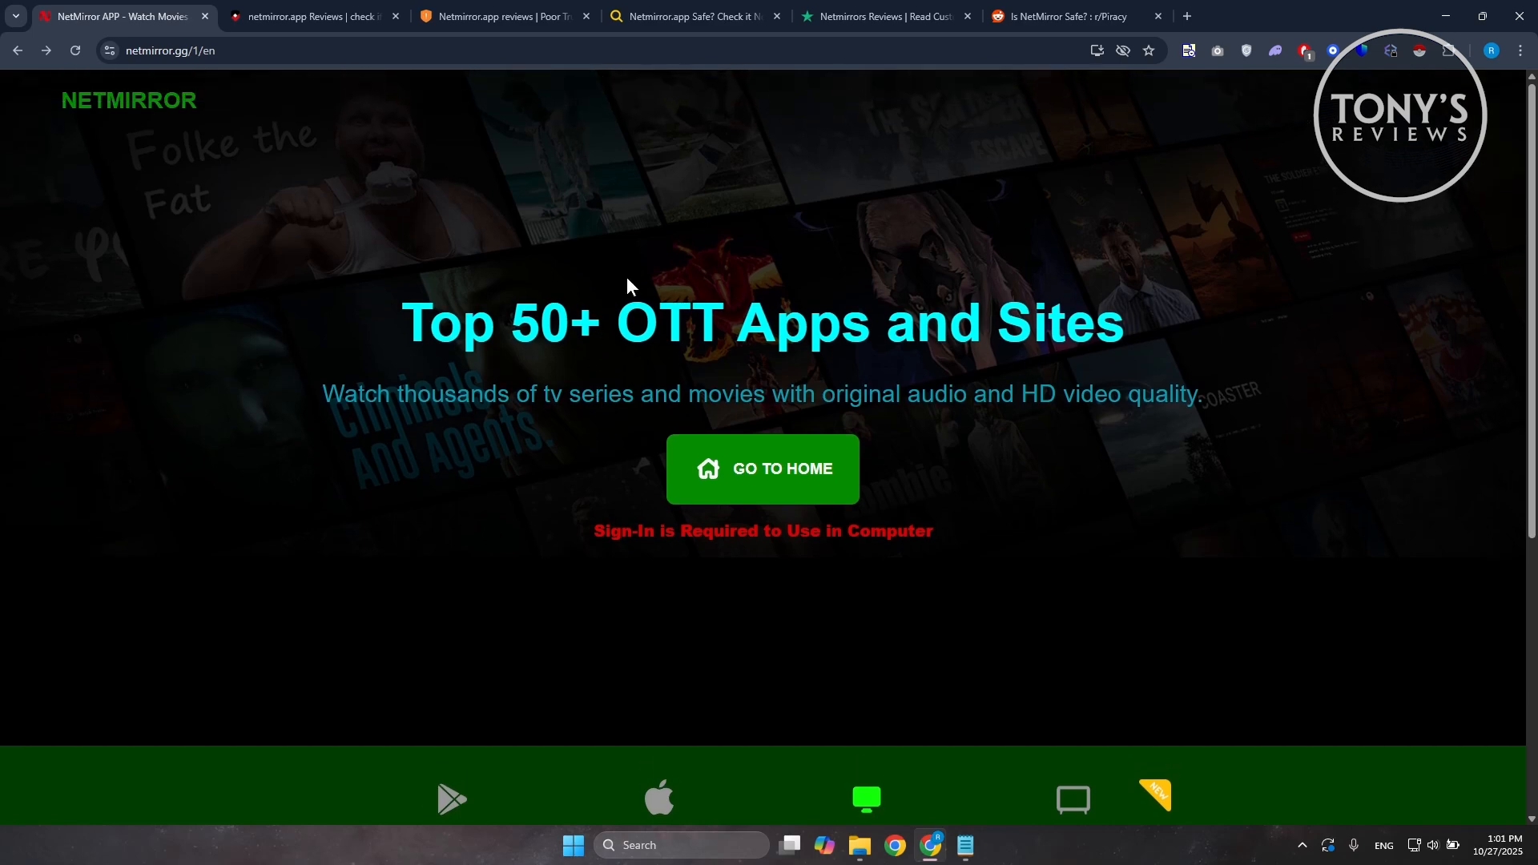
pyautogui.moveTo(653, 423)
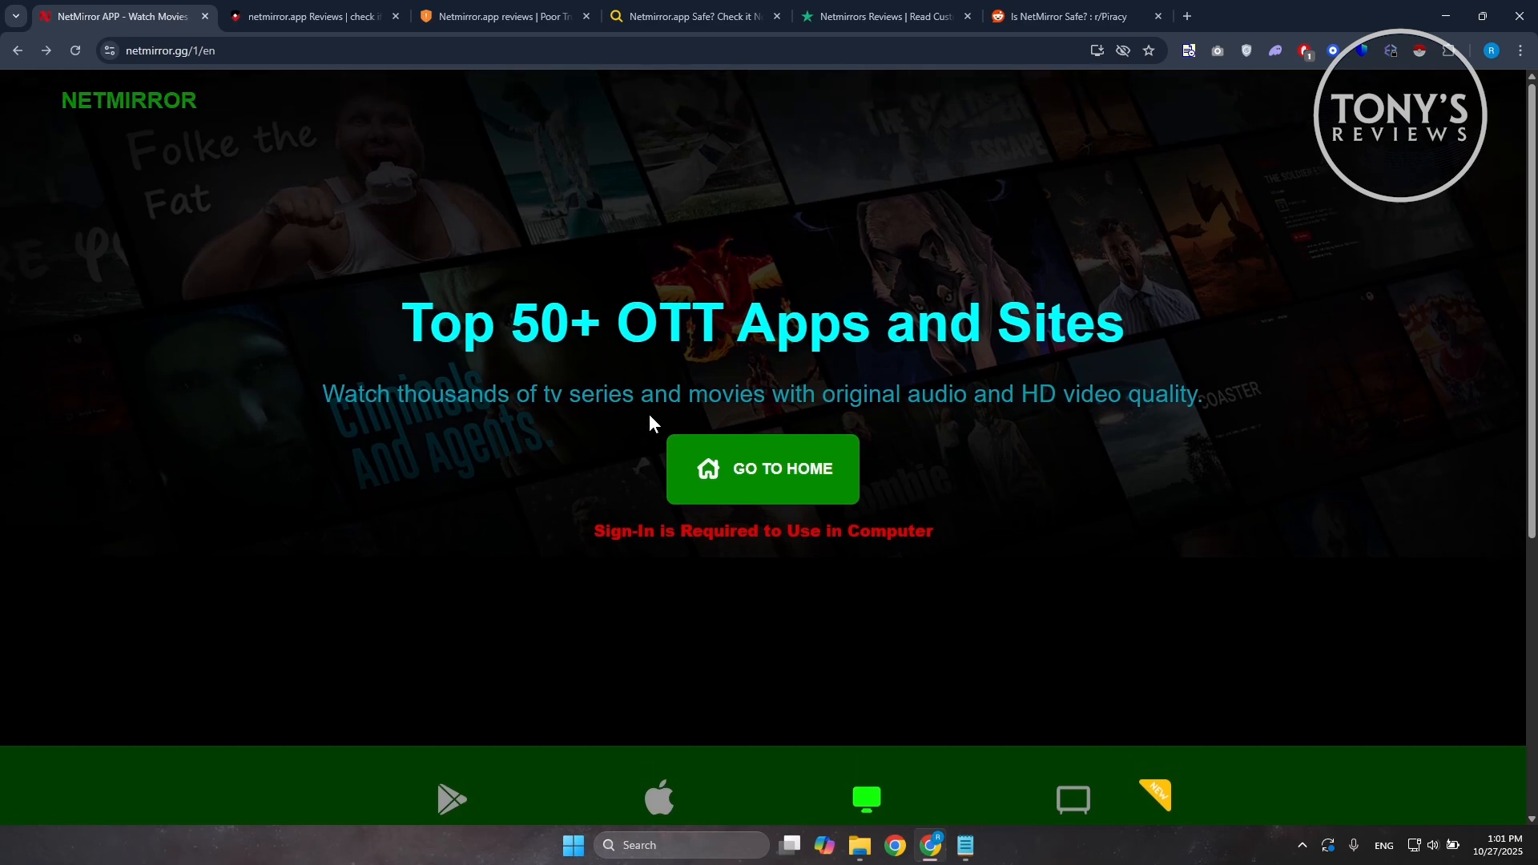